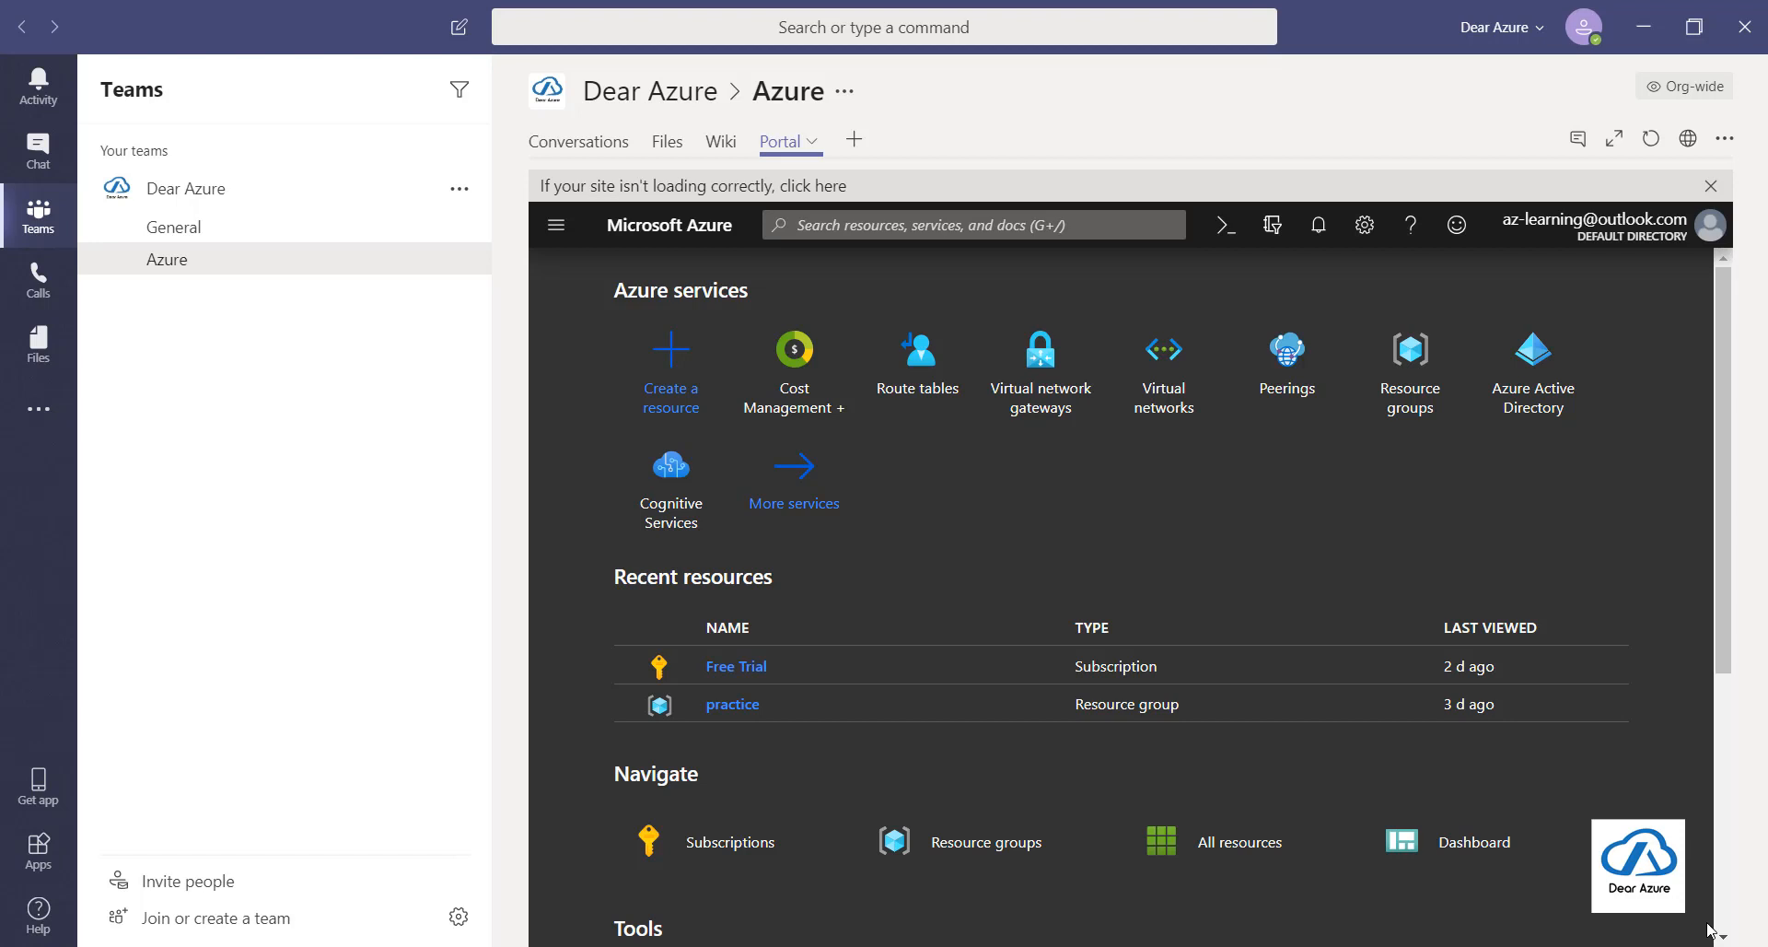
mouse_move(1733, 735)
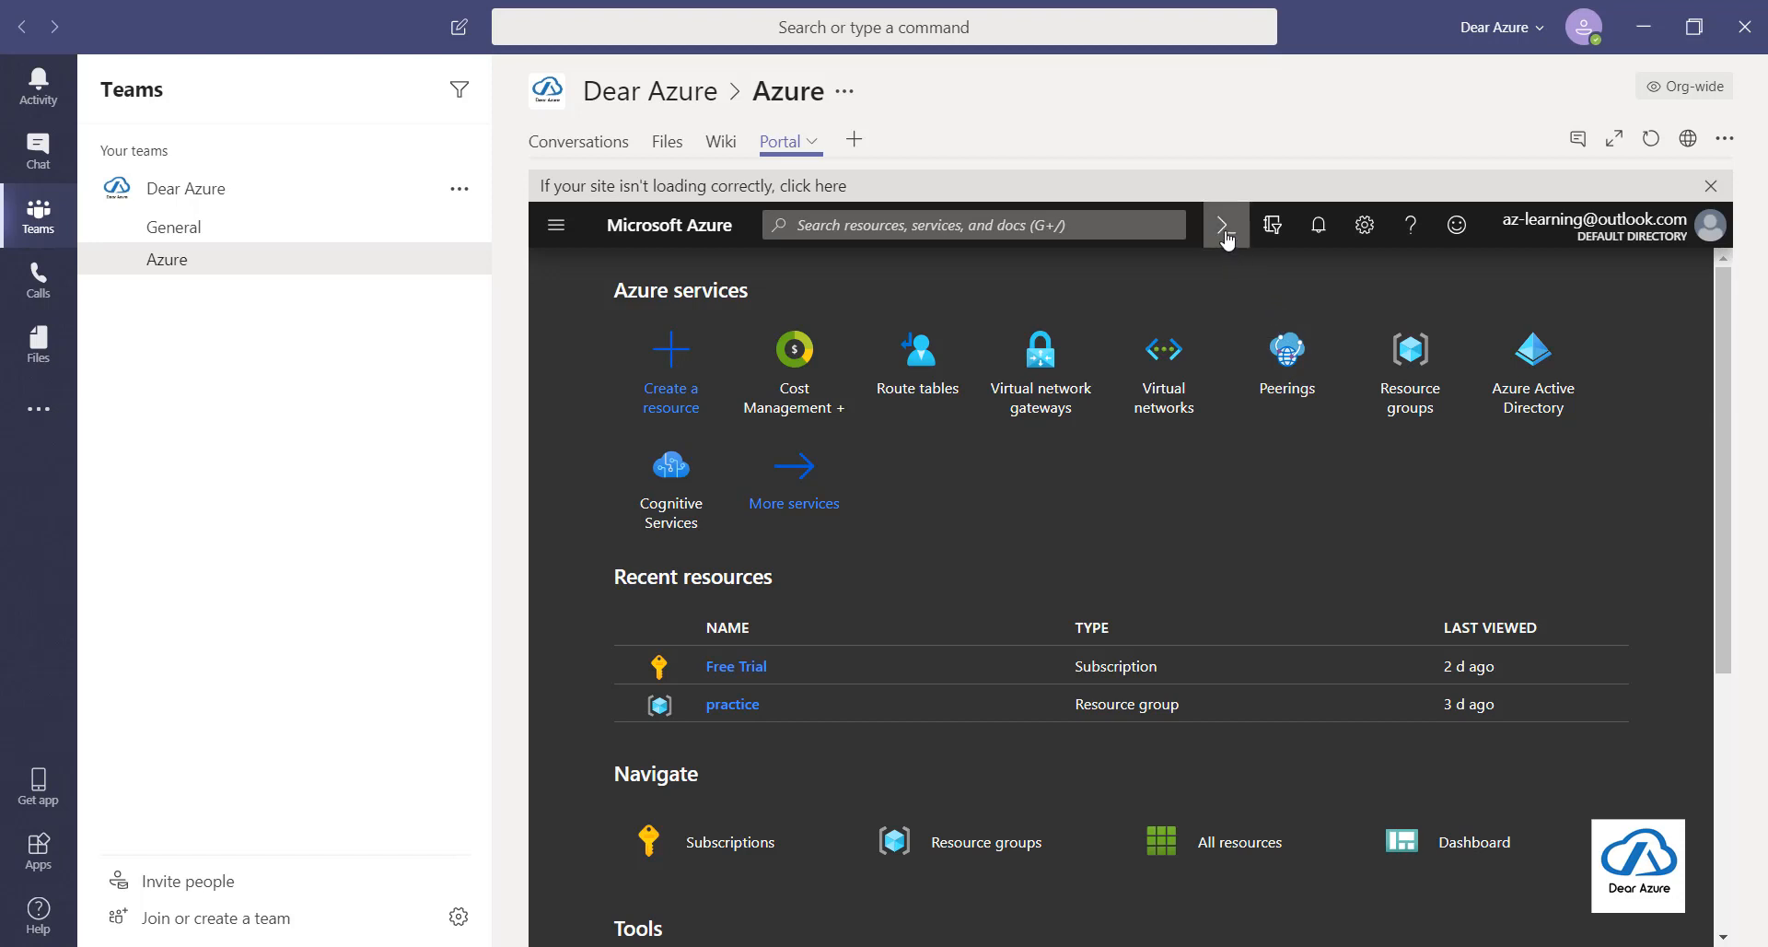
Step: Launch Cloud Shell from the Azure portal toolbar, then start adding a Website tab
left_click(1226, 225)
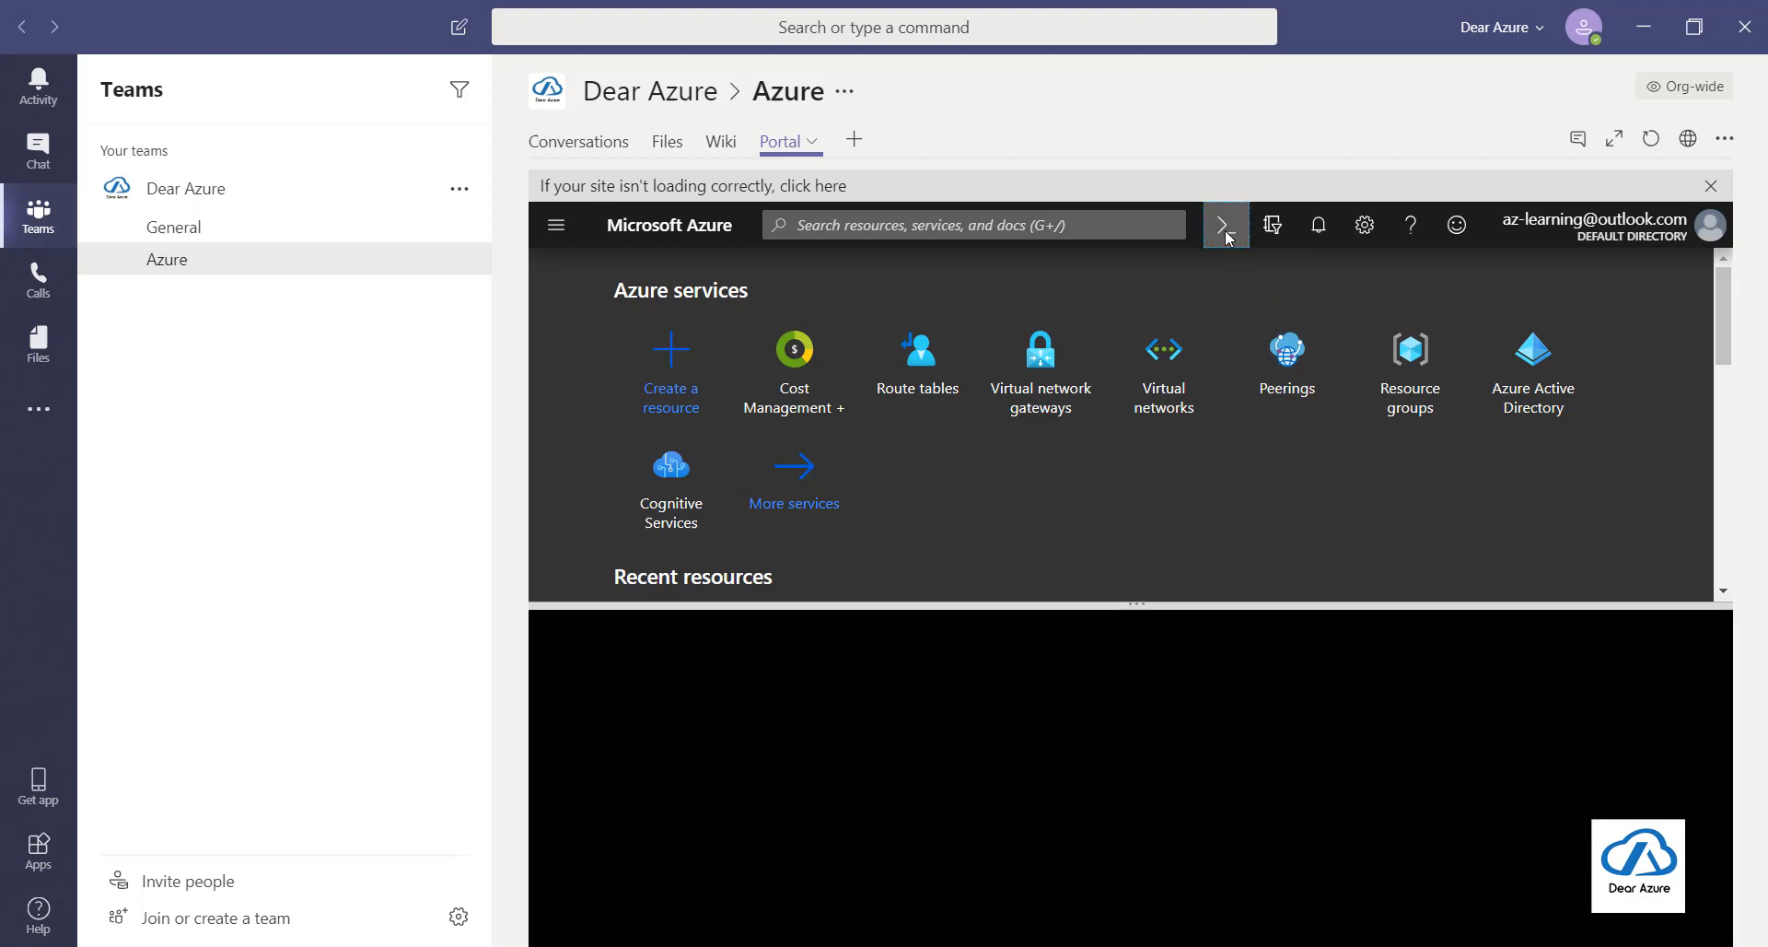
left_click(1225, 224)
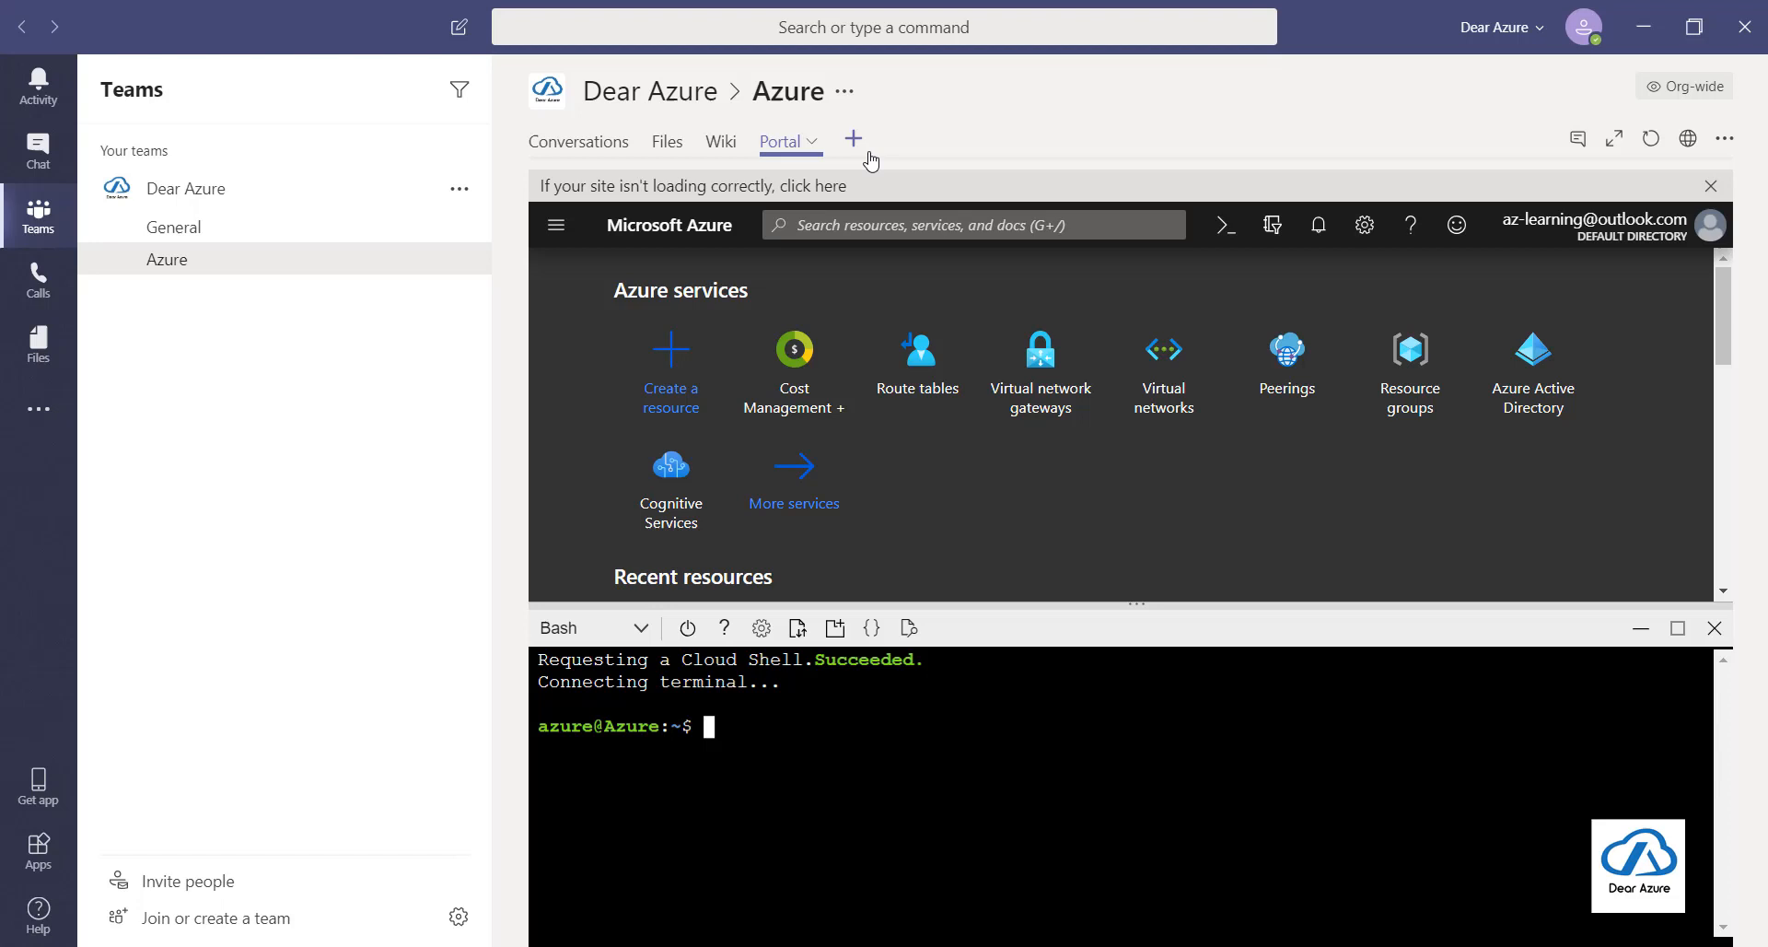
mouse_move(853, 139)
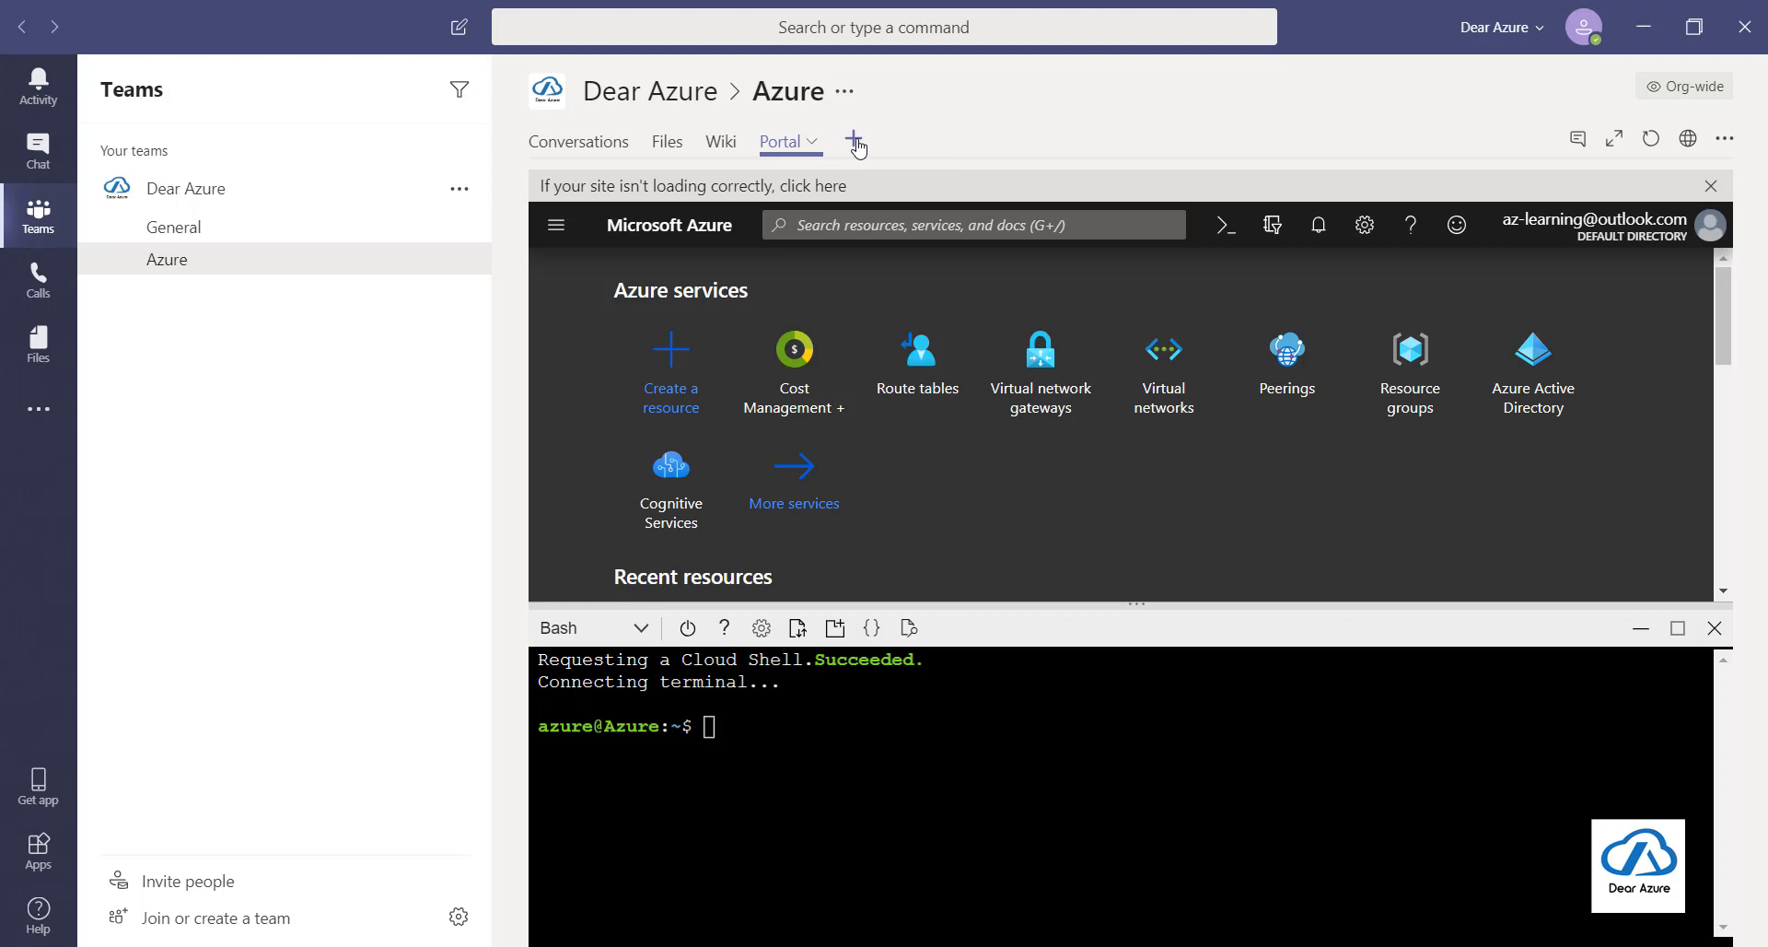
left_click(855, 140)
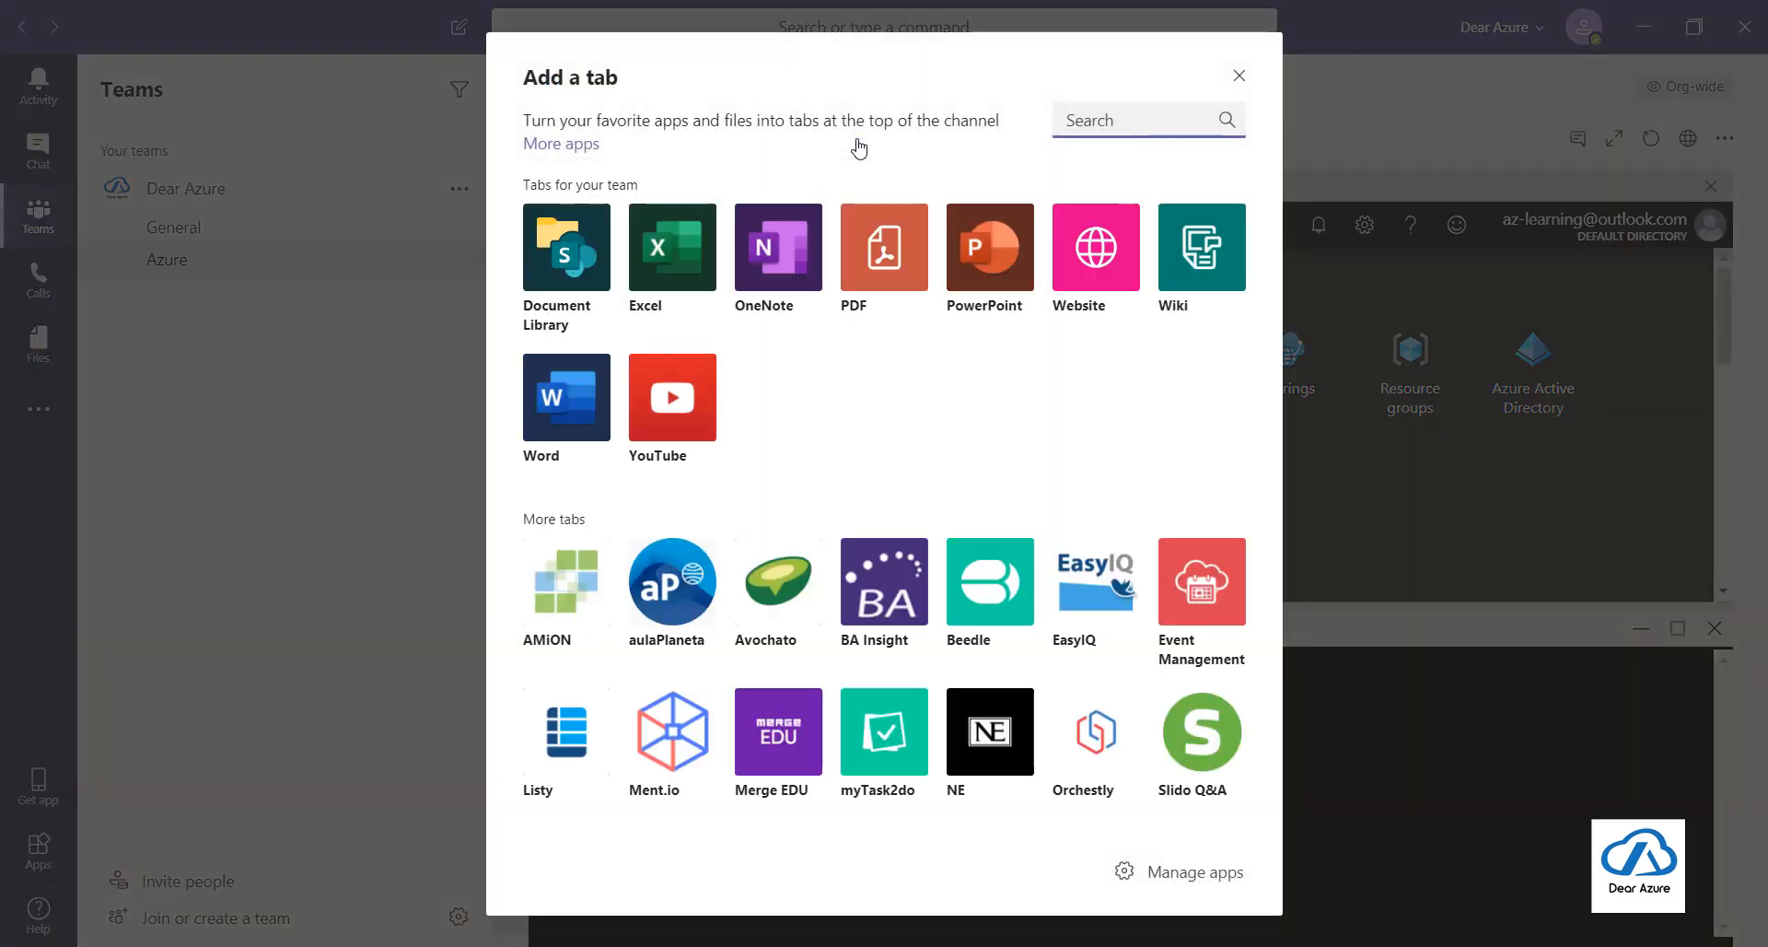
mouse_move(1094, 247)
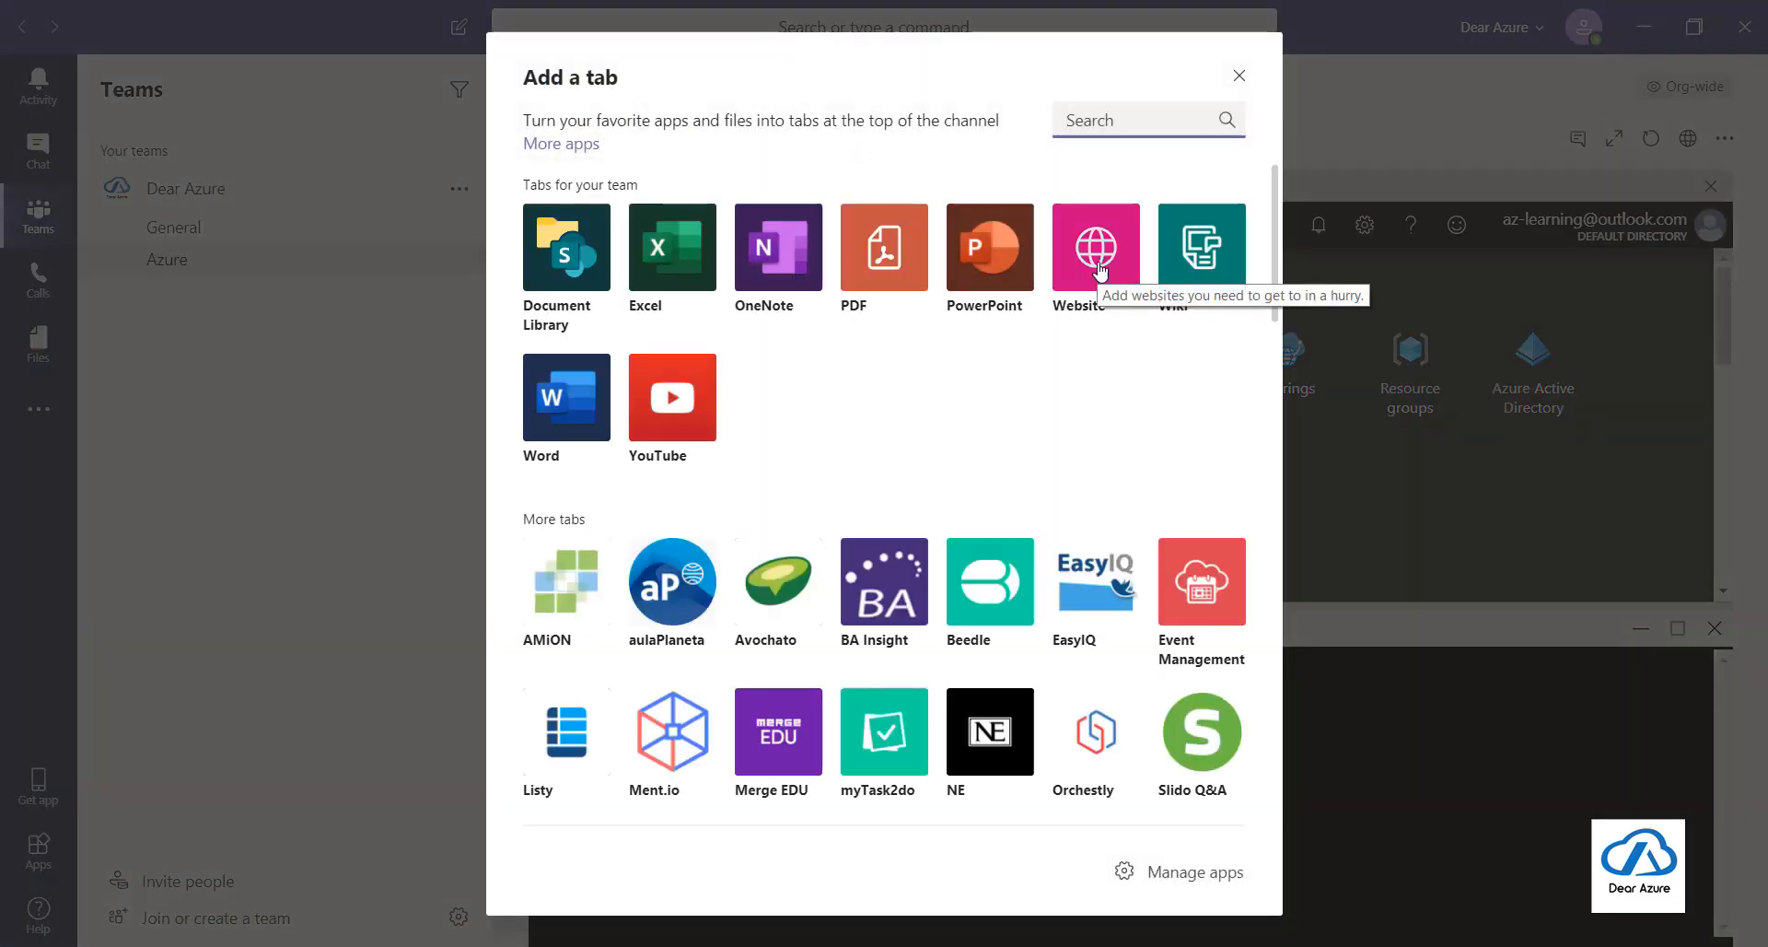
left_click(1095, 246)
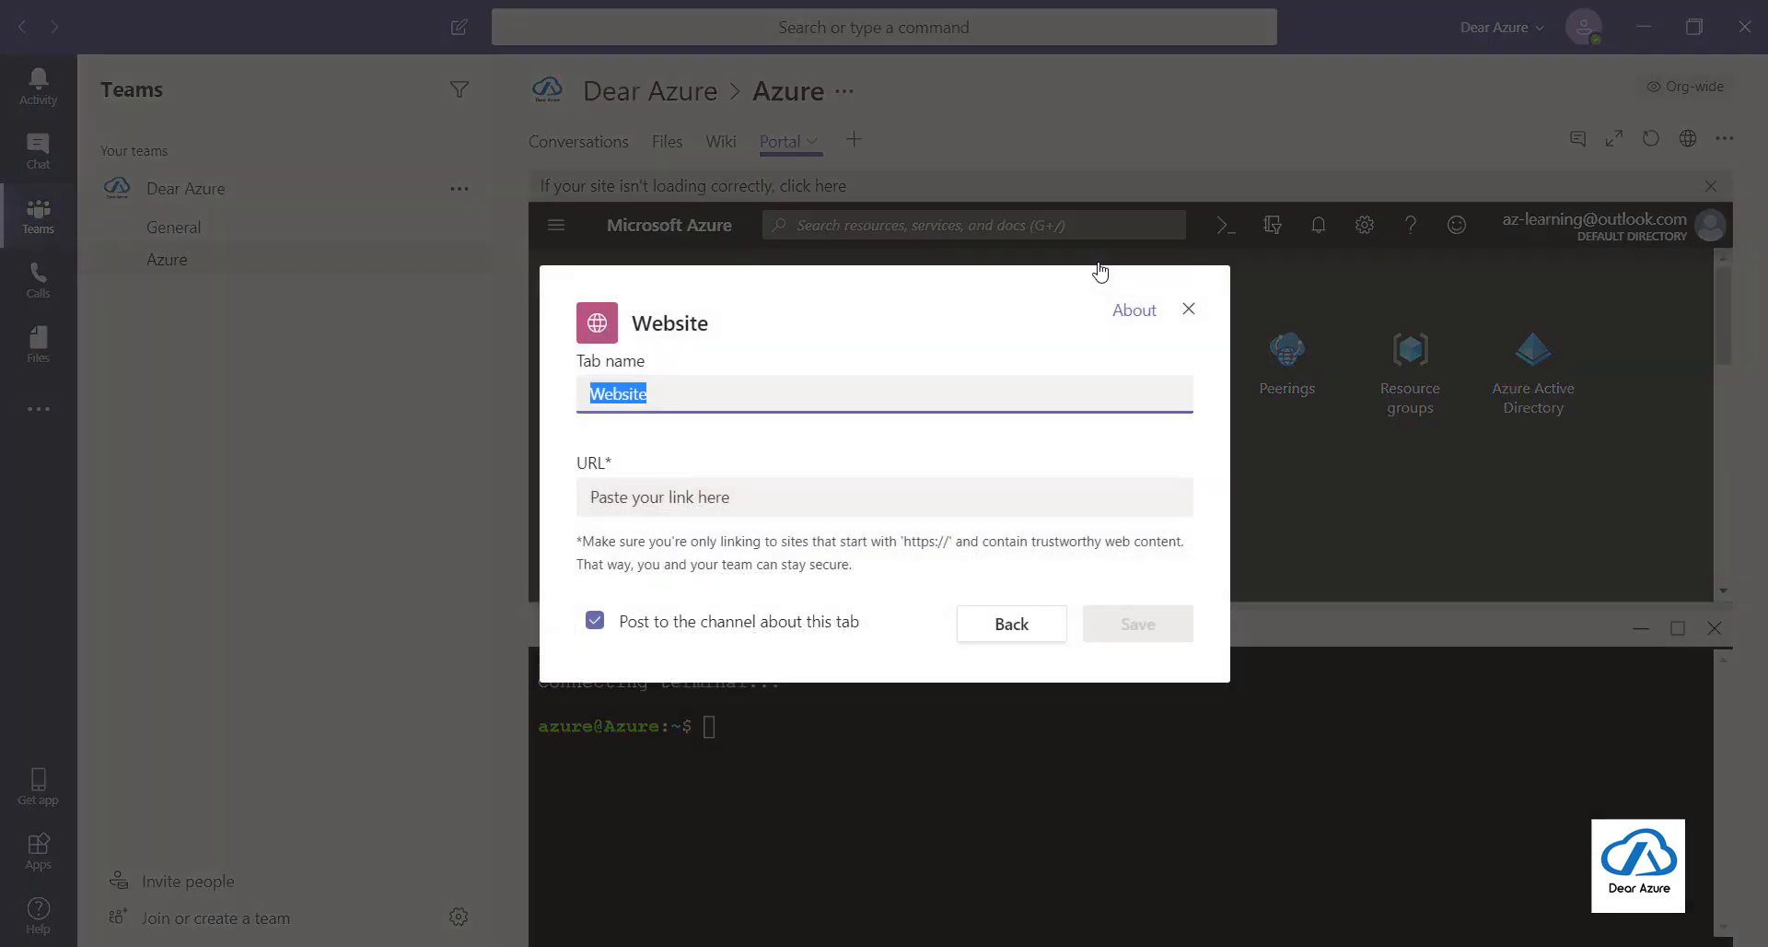
type("Azure CLI")
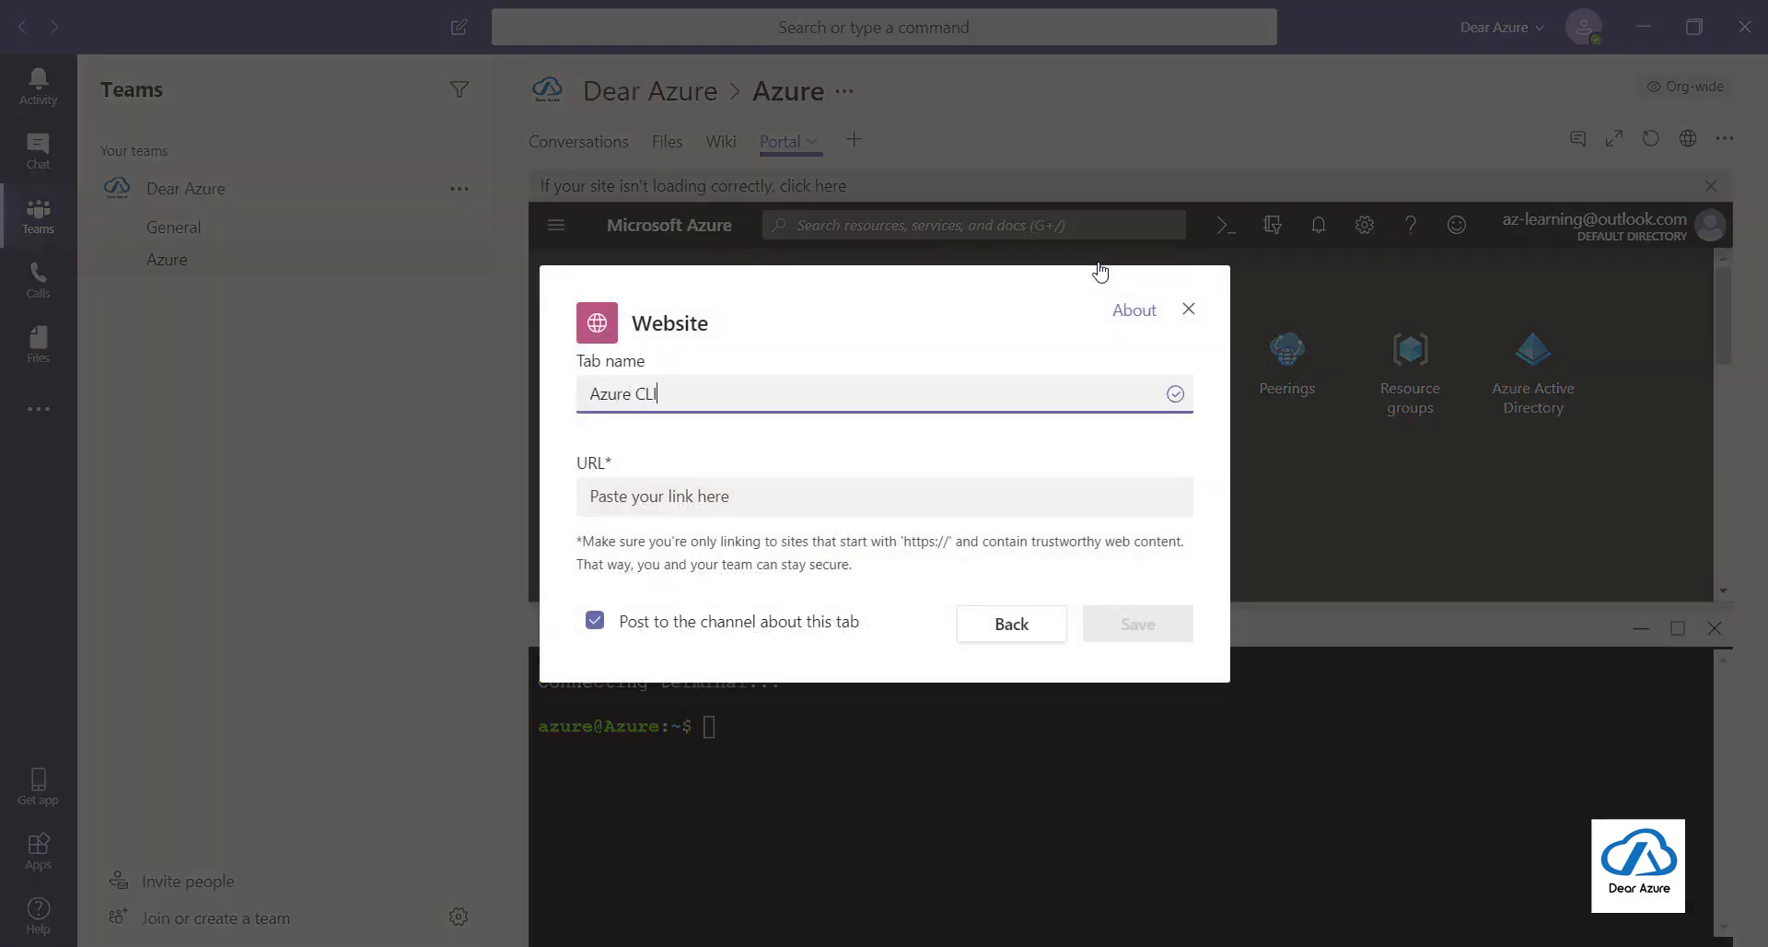
mouse_move(739, 481)
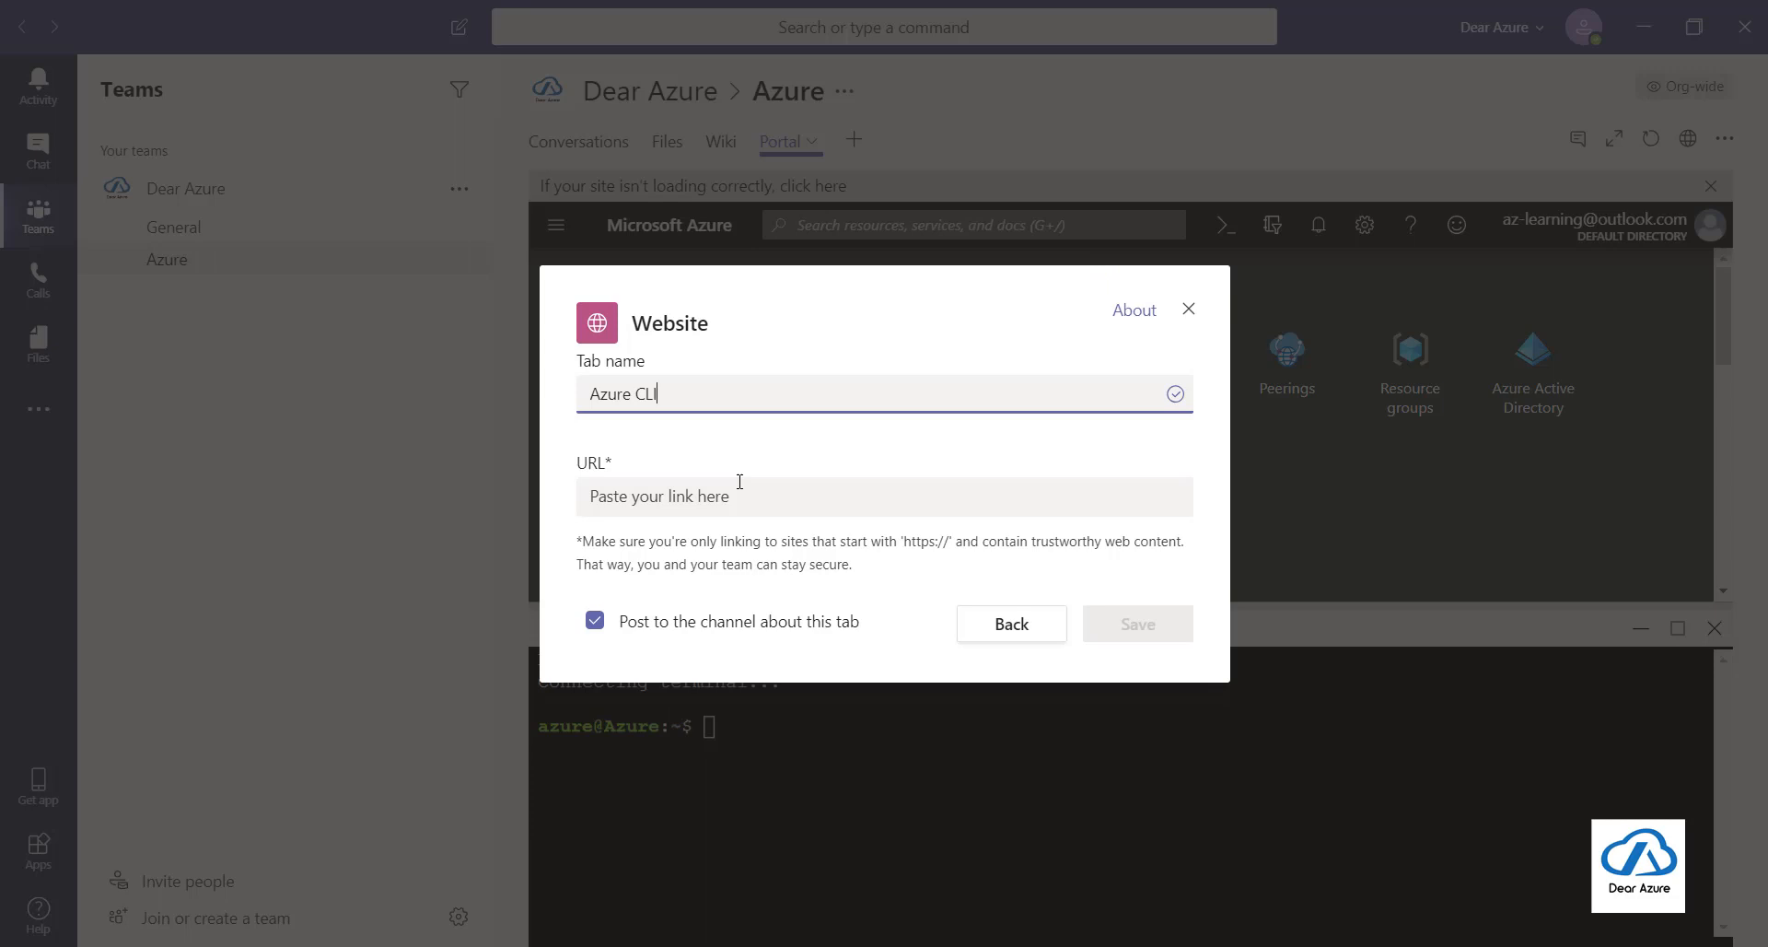
type("https//")
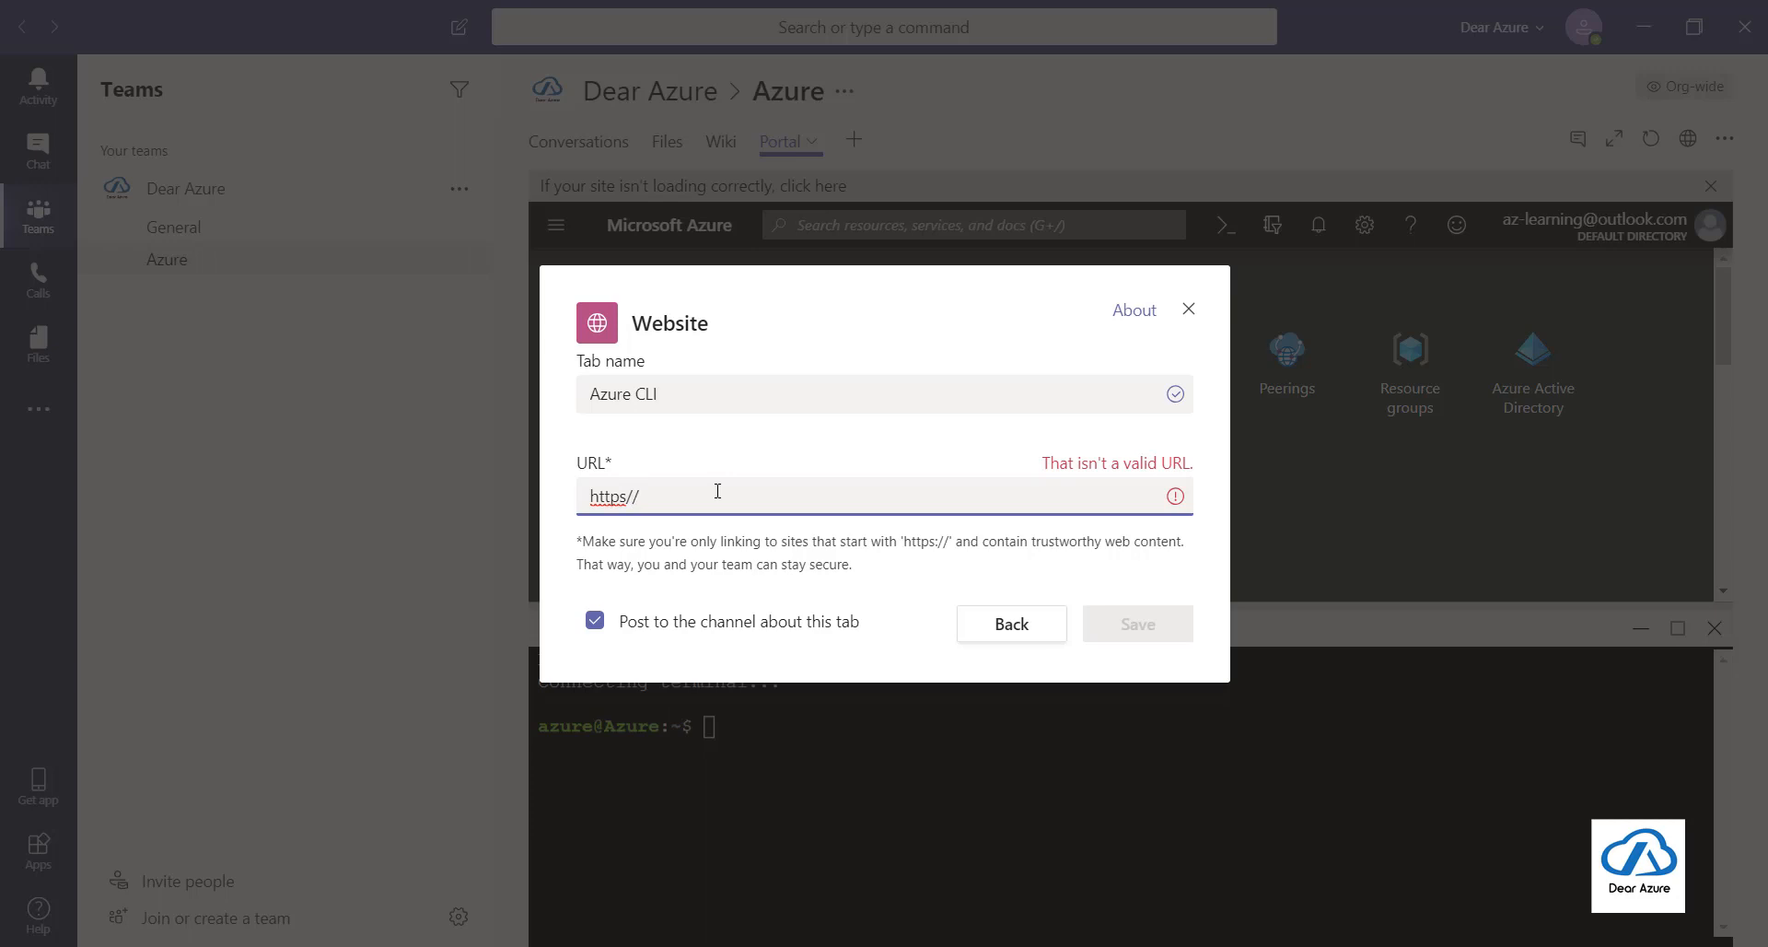
type("shell.")
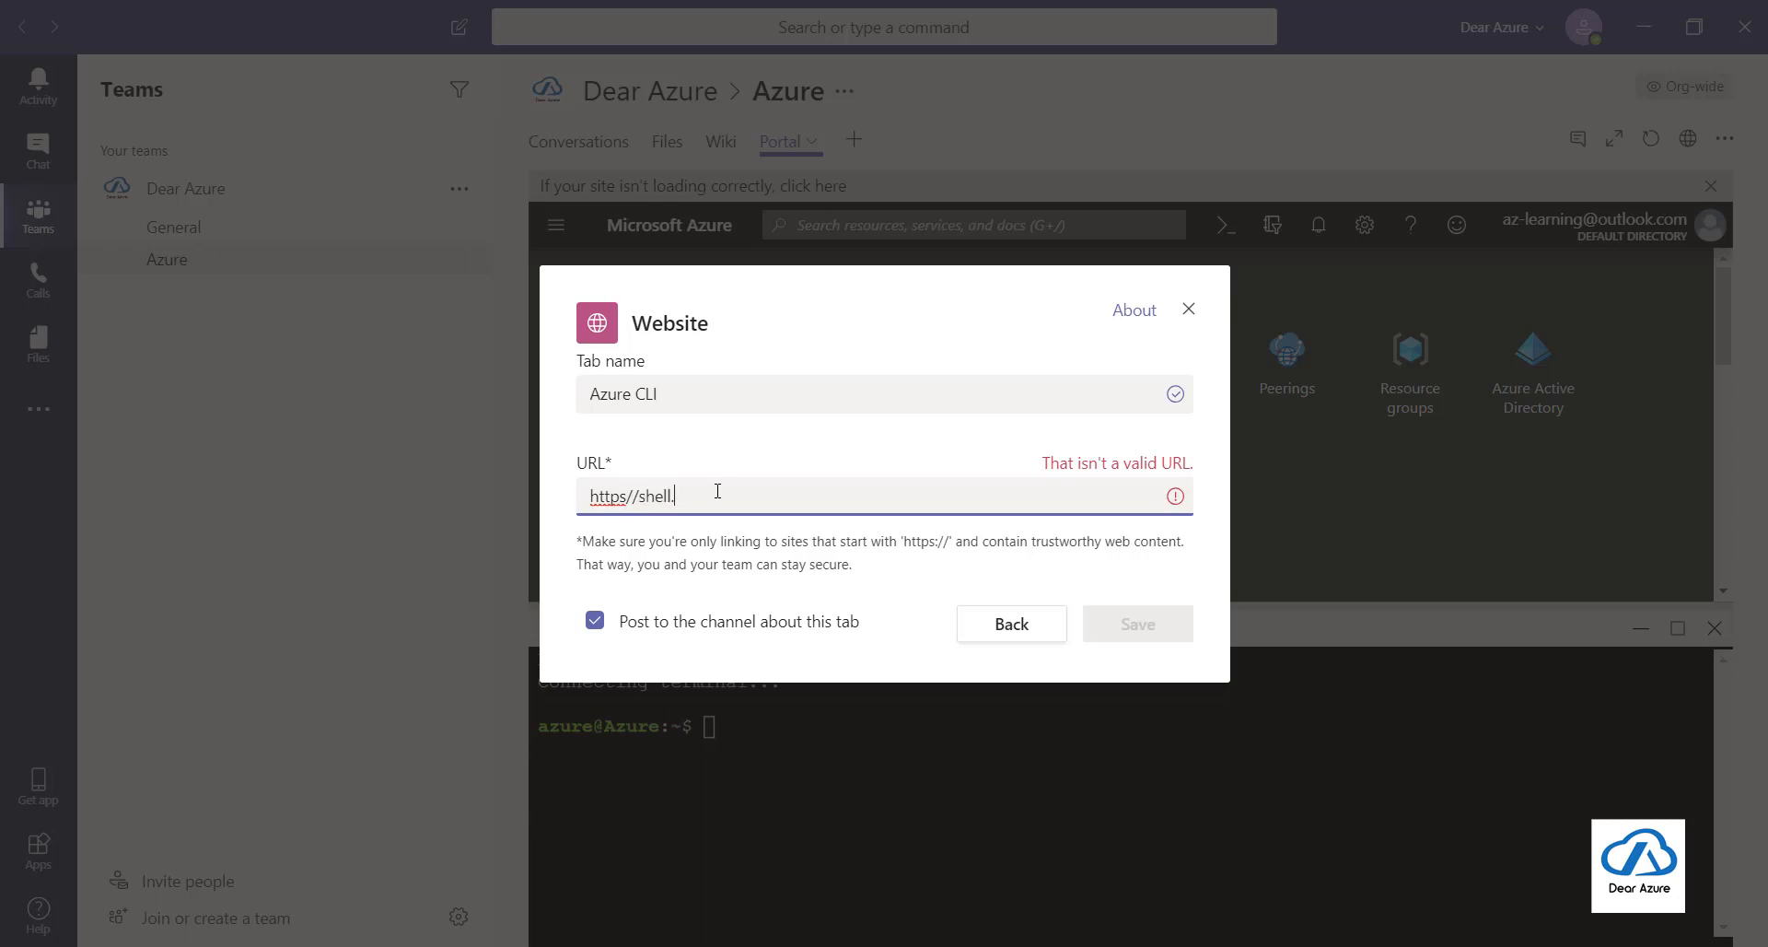
type("azure")
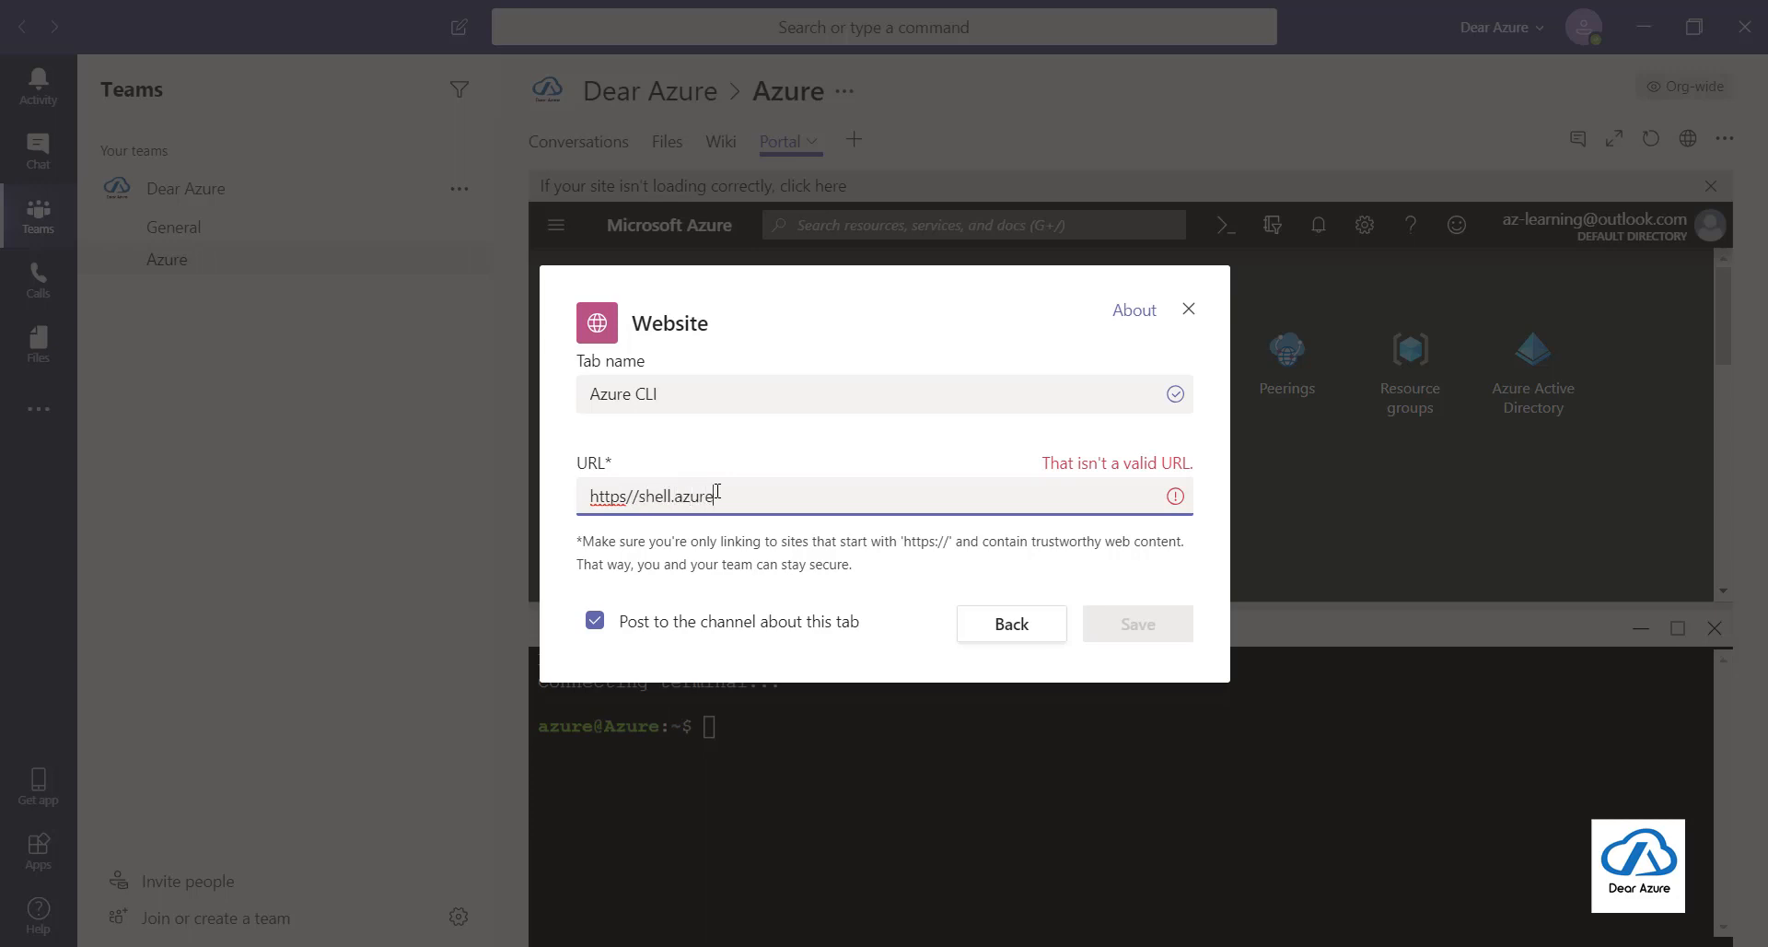
type(".com")
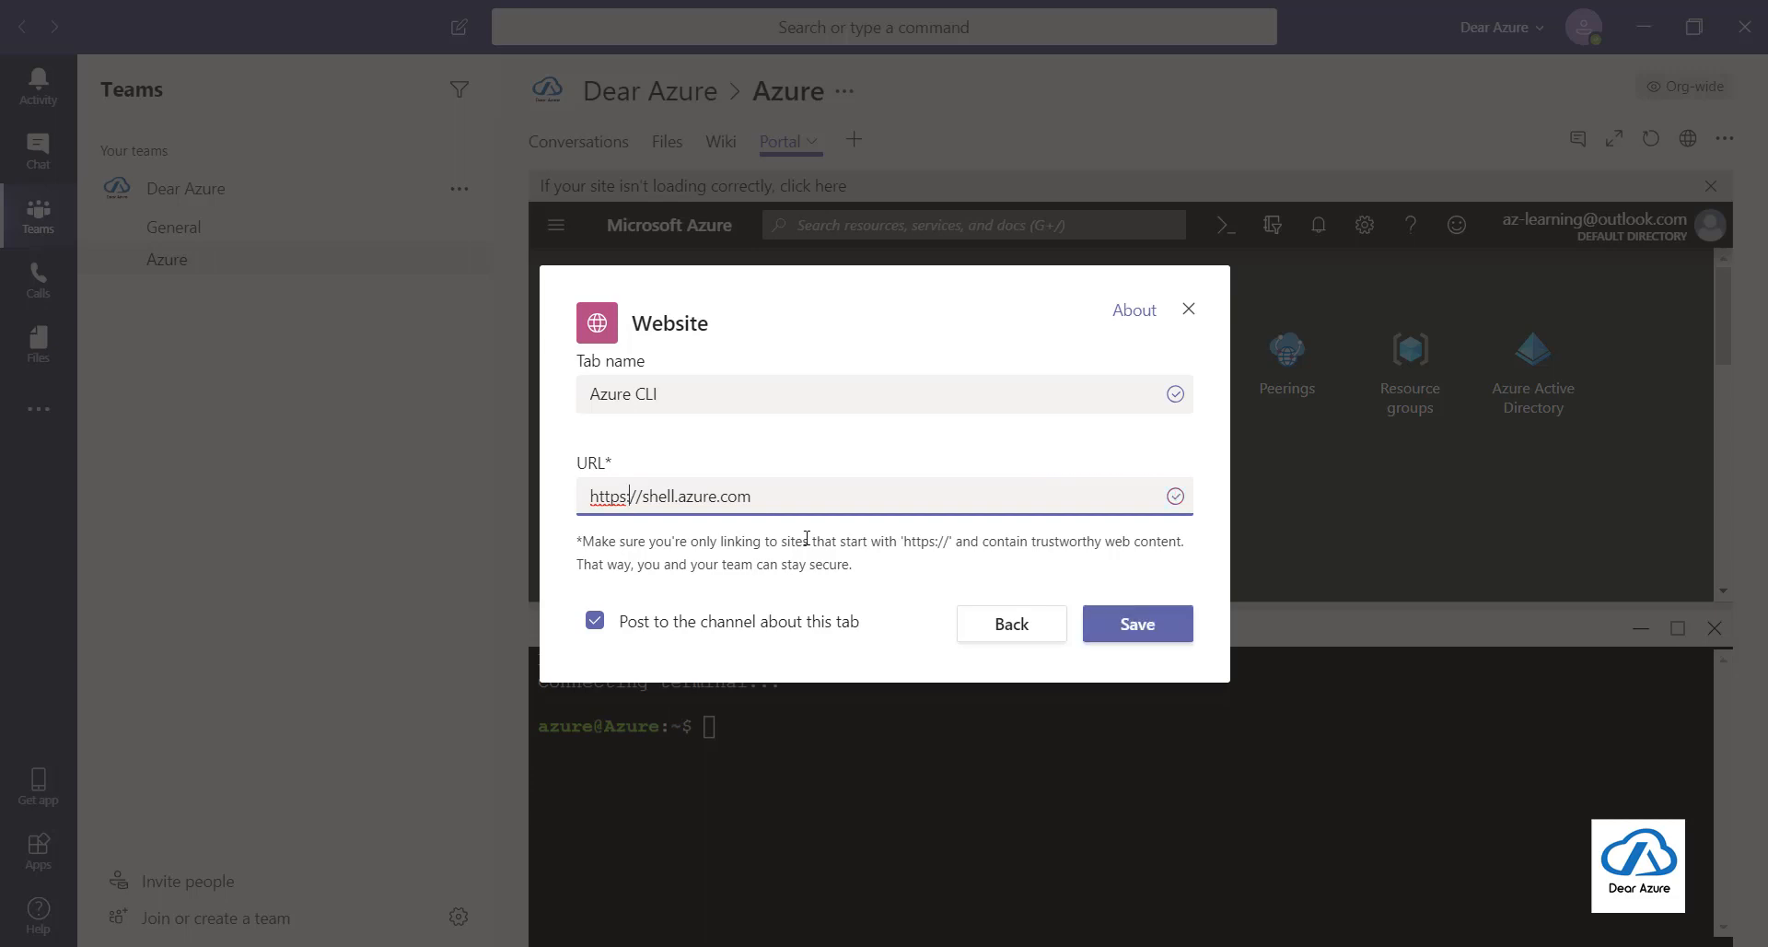
mouse_move(841, 532)
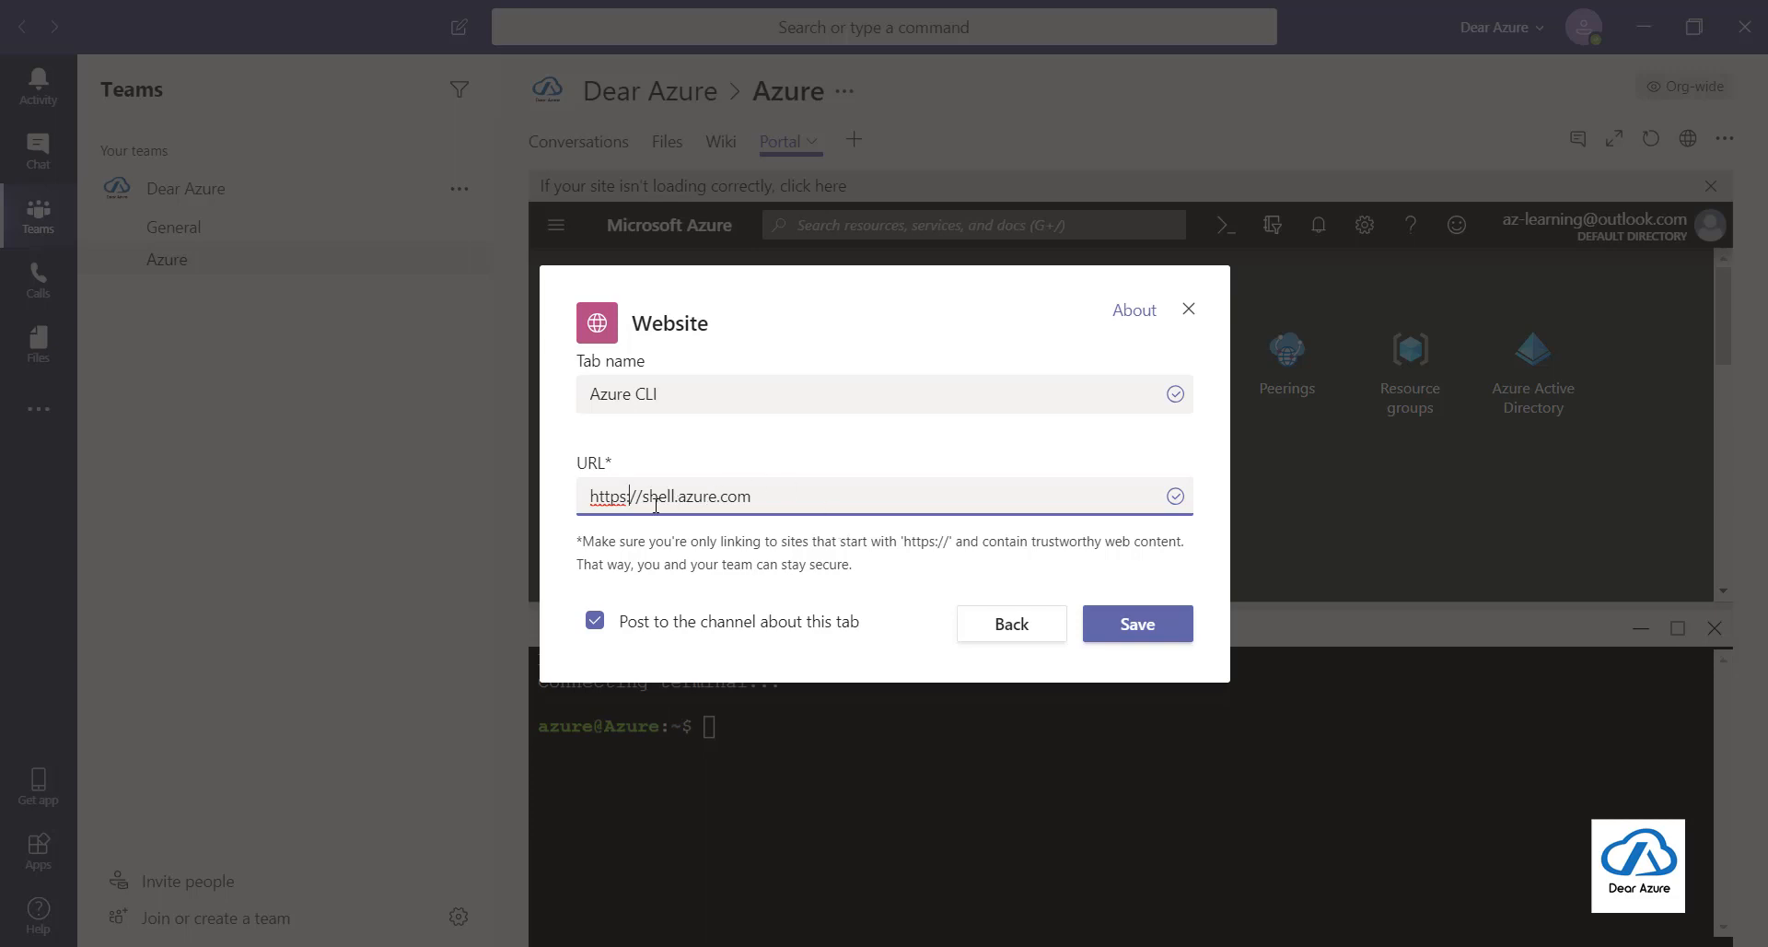
mouse_move(633, 595)
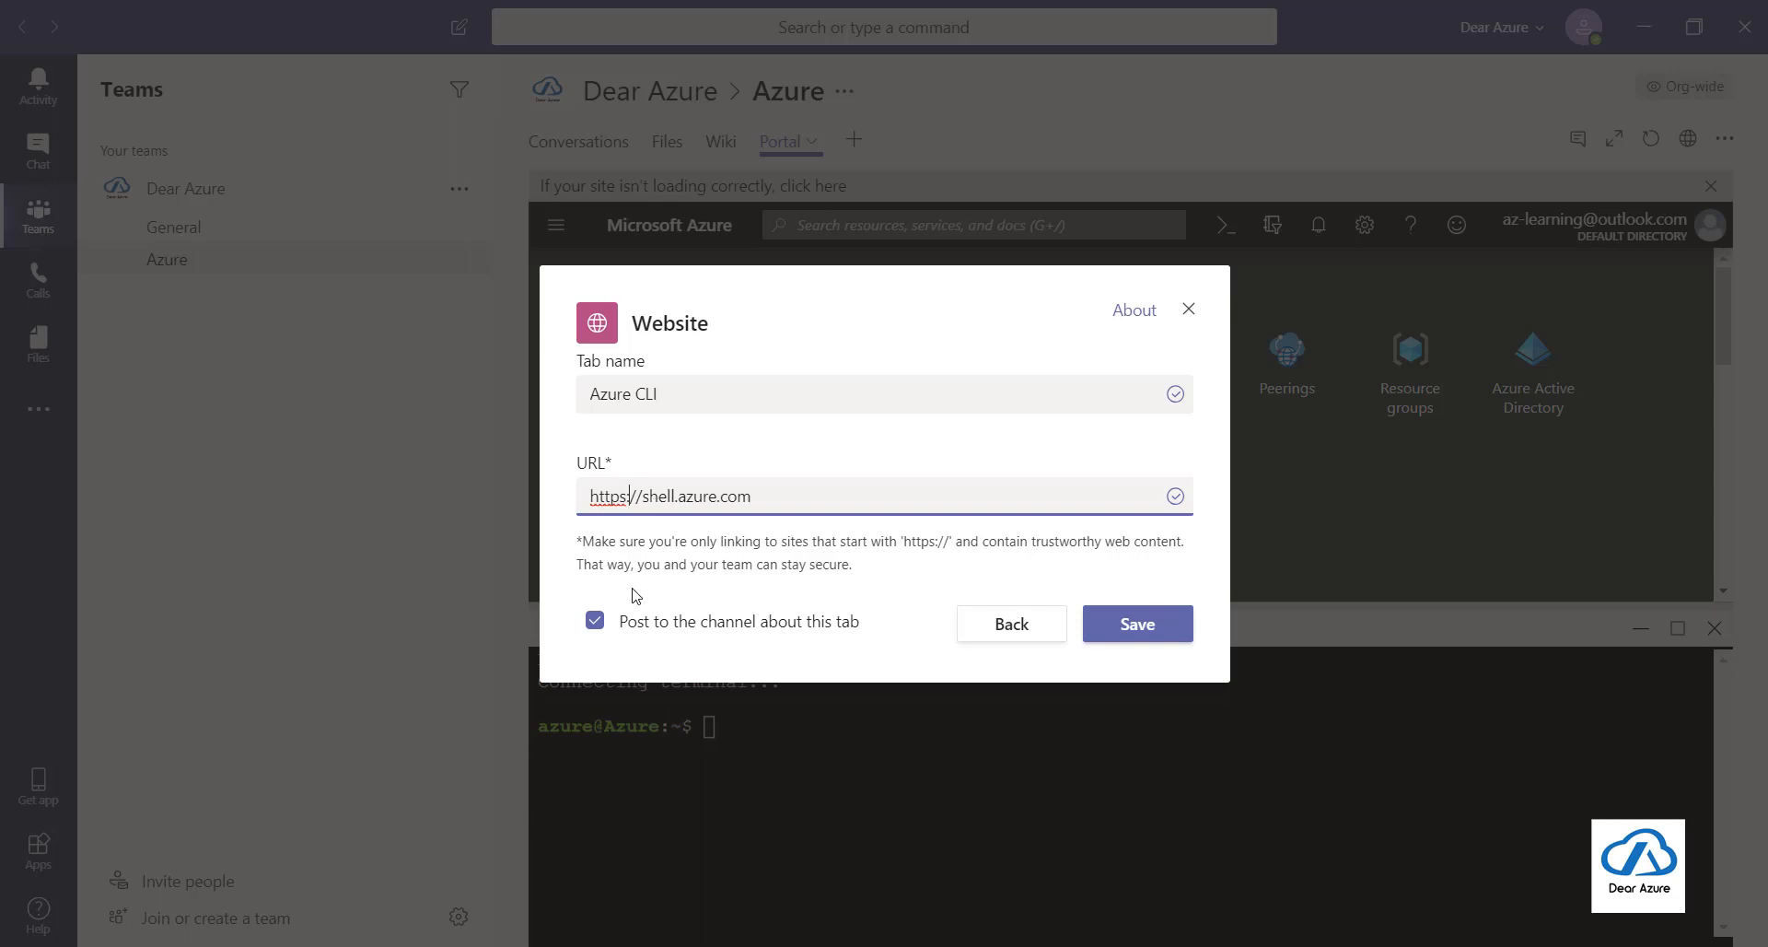
left_click(594, 620)
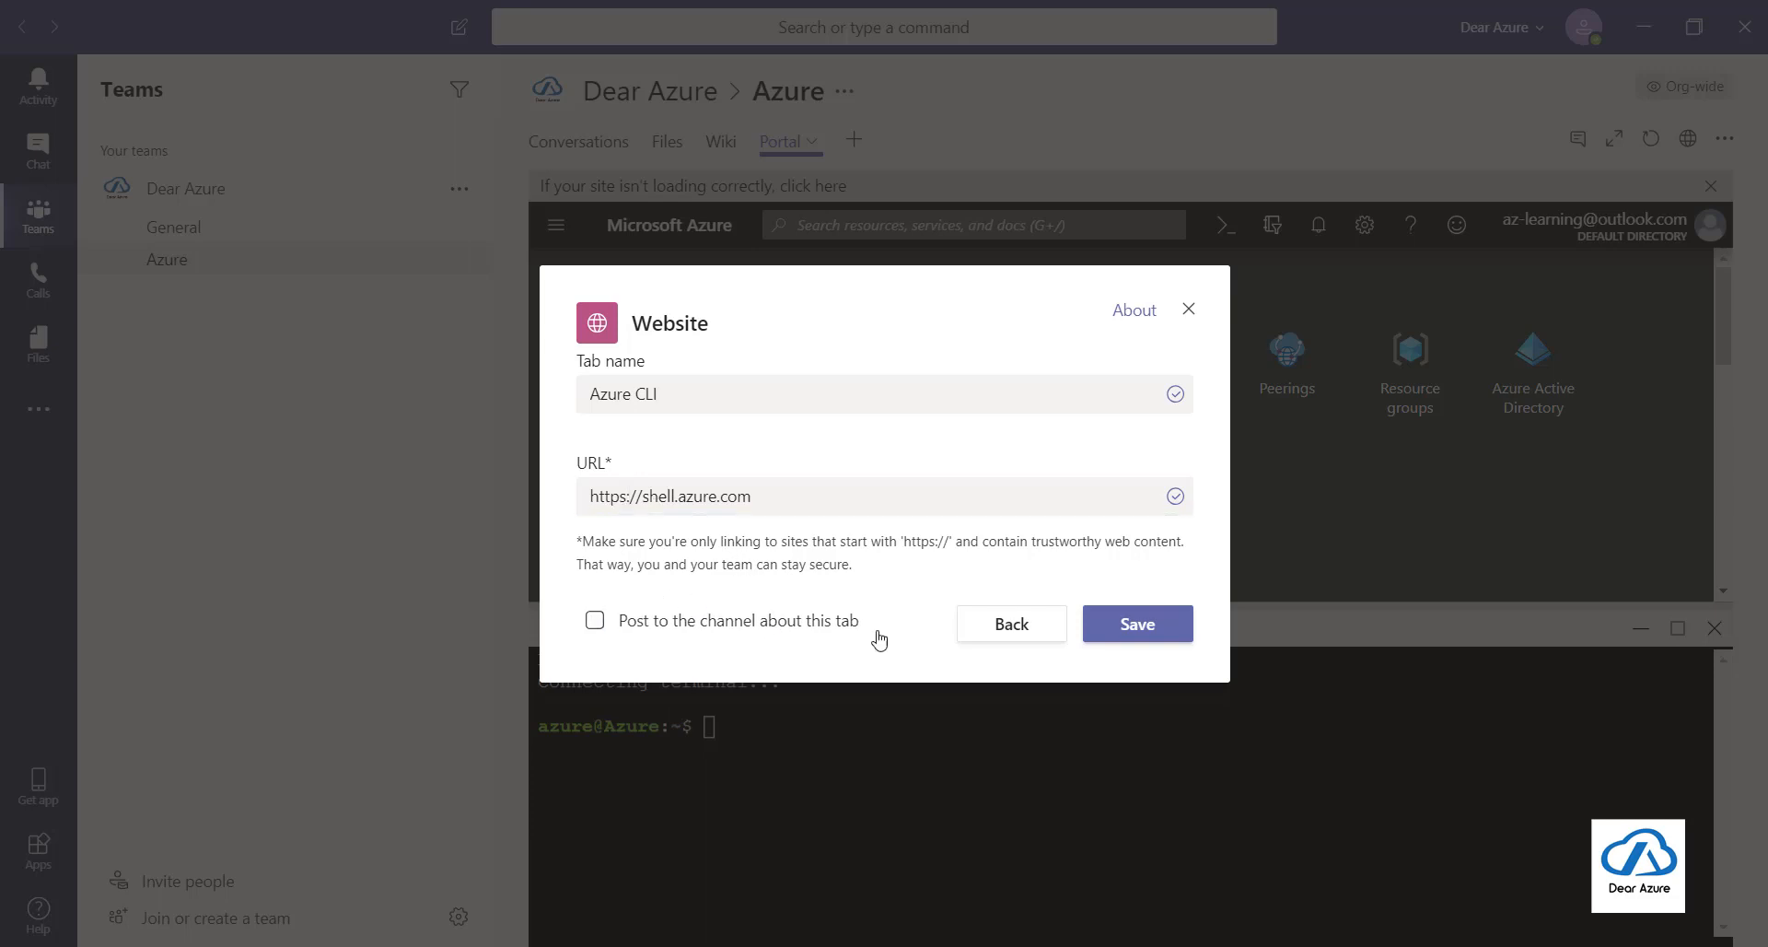
left_click(1136, 624)
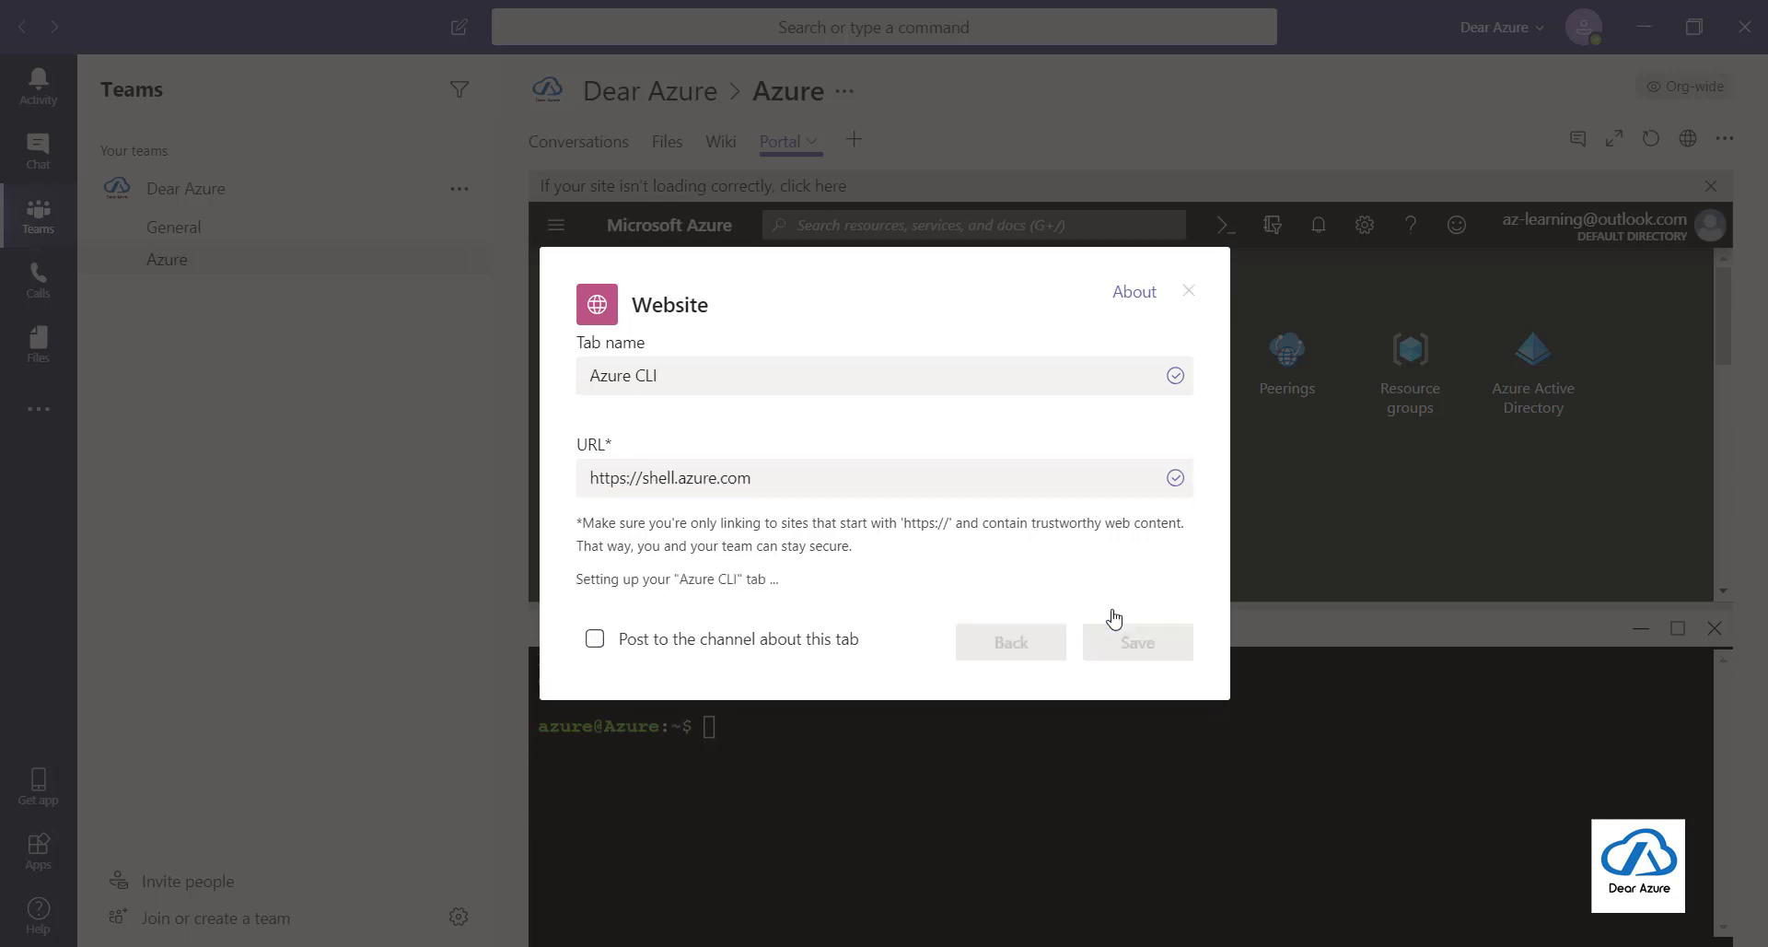
Step: Run az help in the Azure CLI tab's Cloud Shell, then revisit Conversations and return
left_click(1137, 641)
type("az")
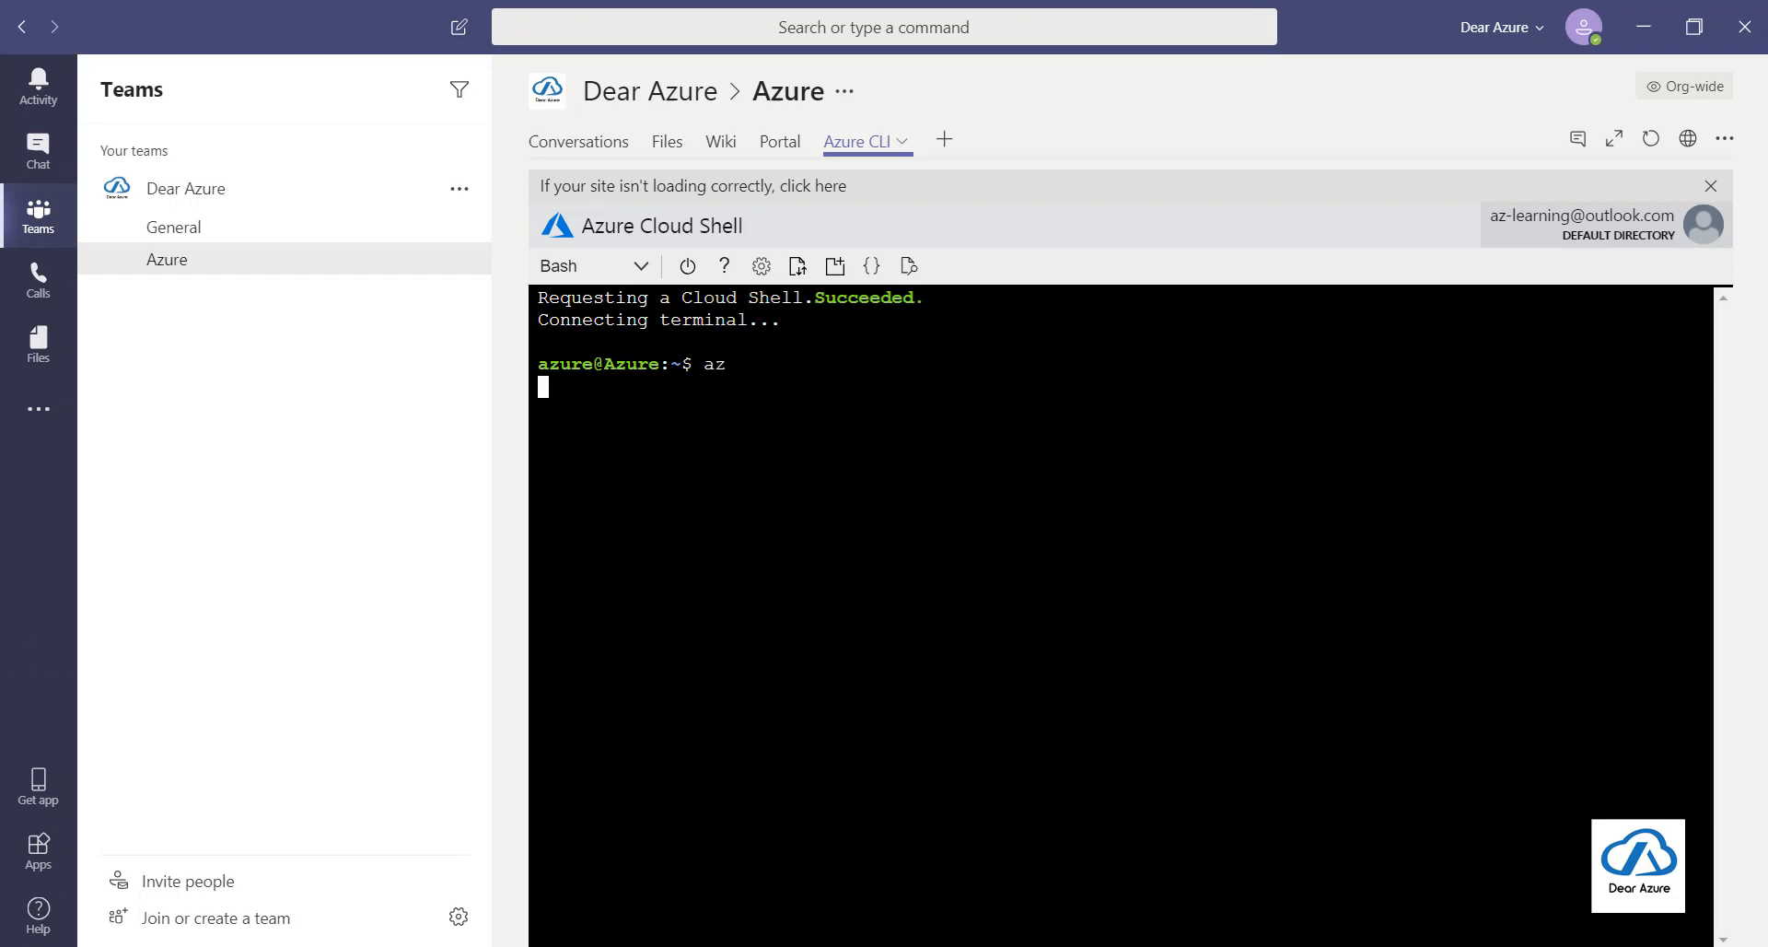
key("Return")
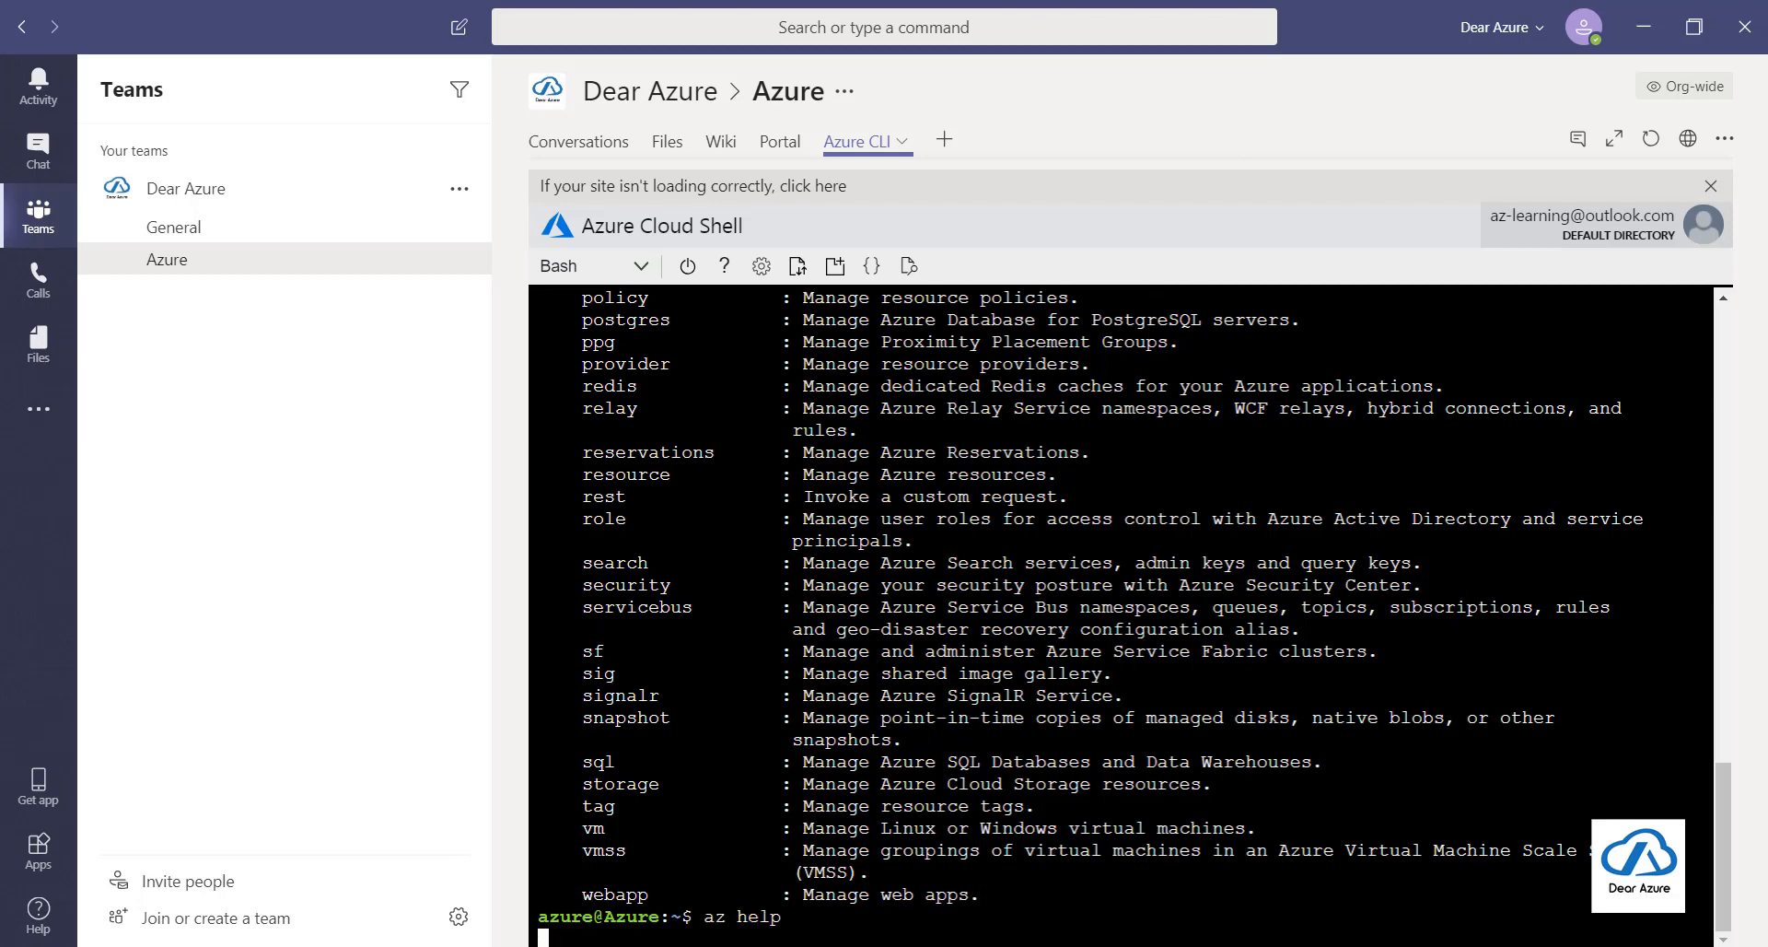
scroll("down", 3)
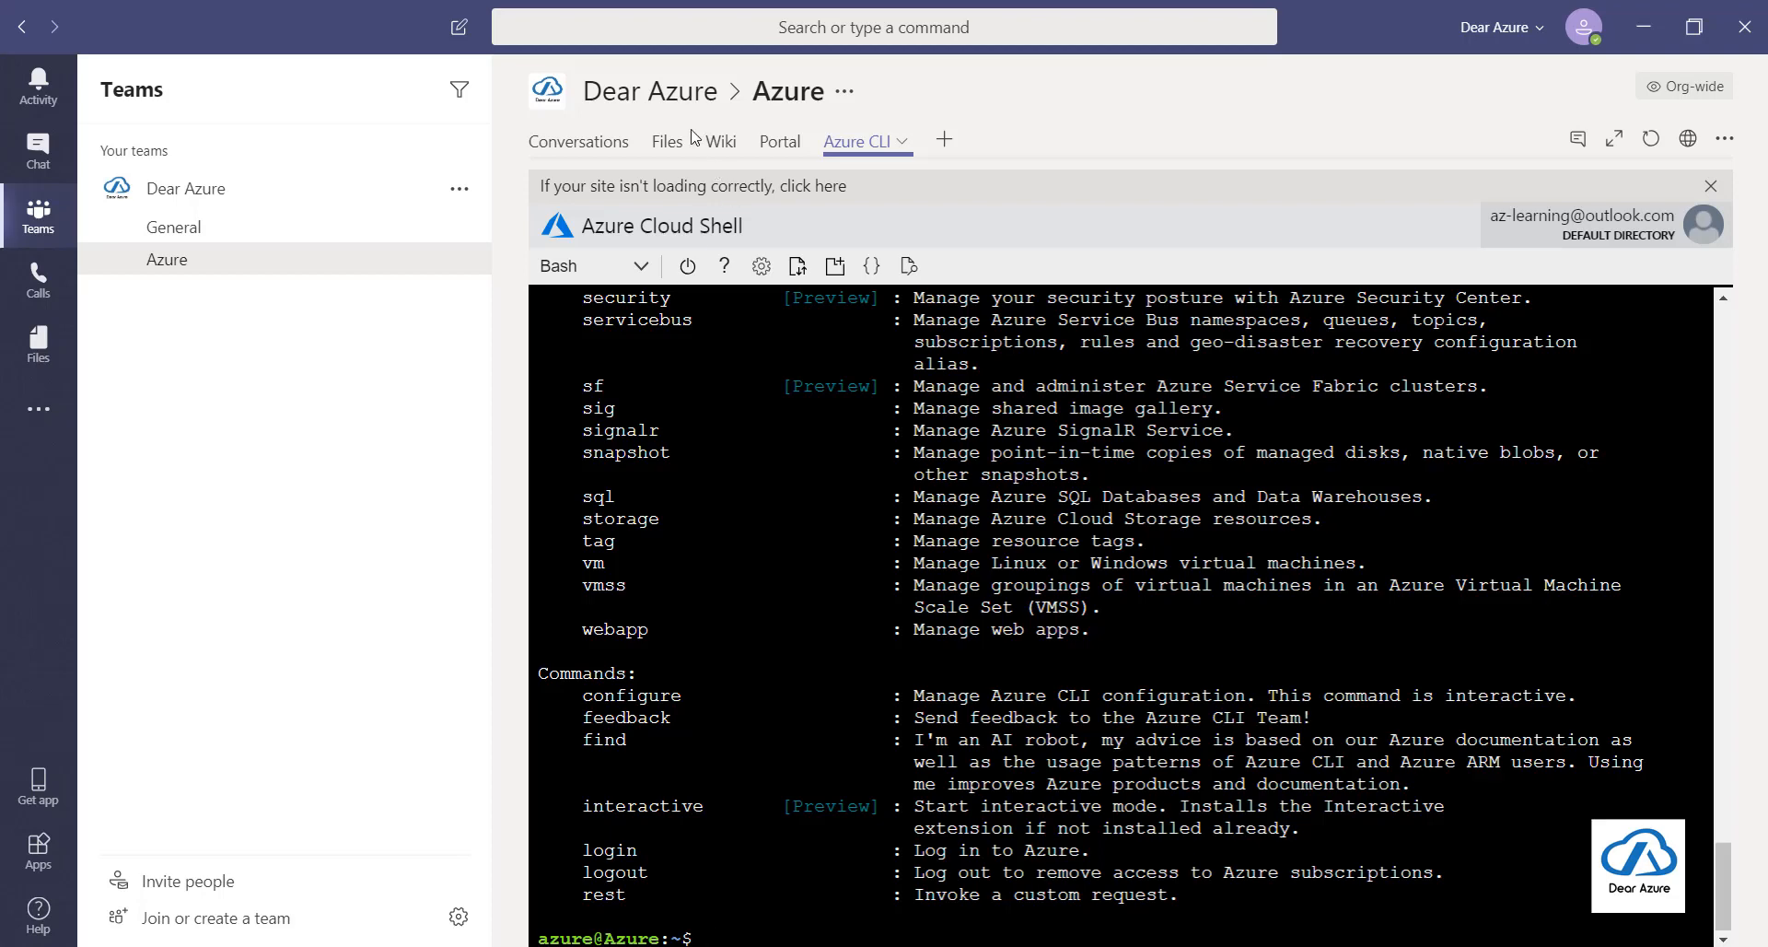
left_click(665, 140)
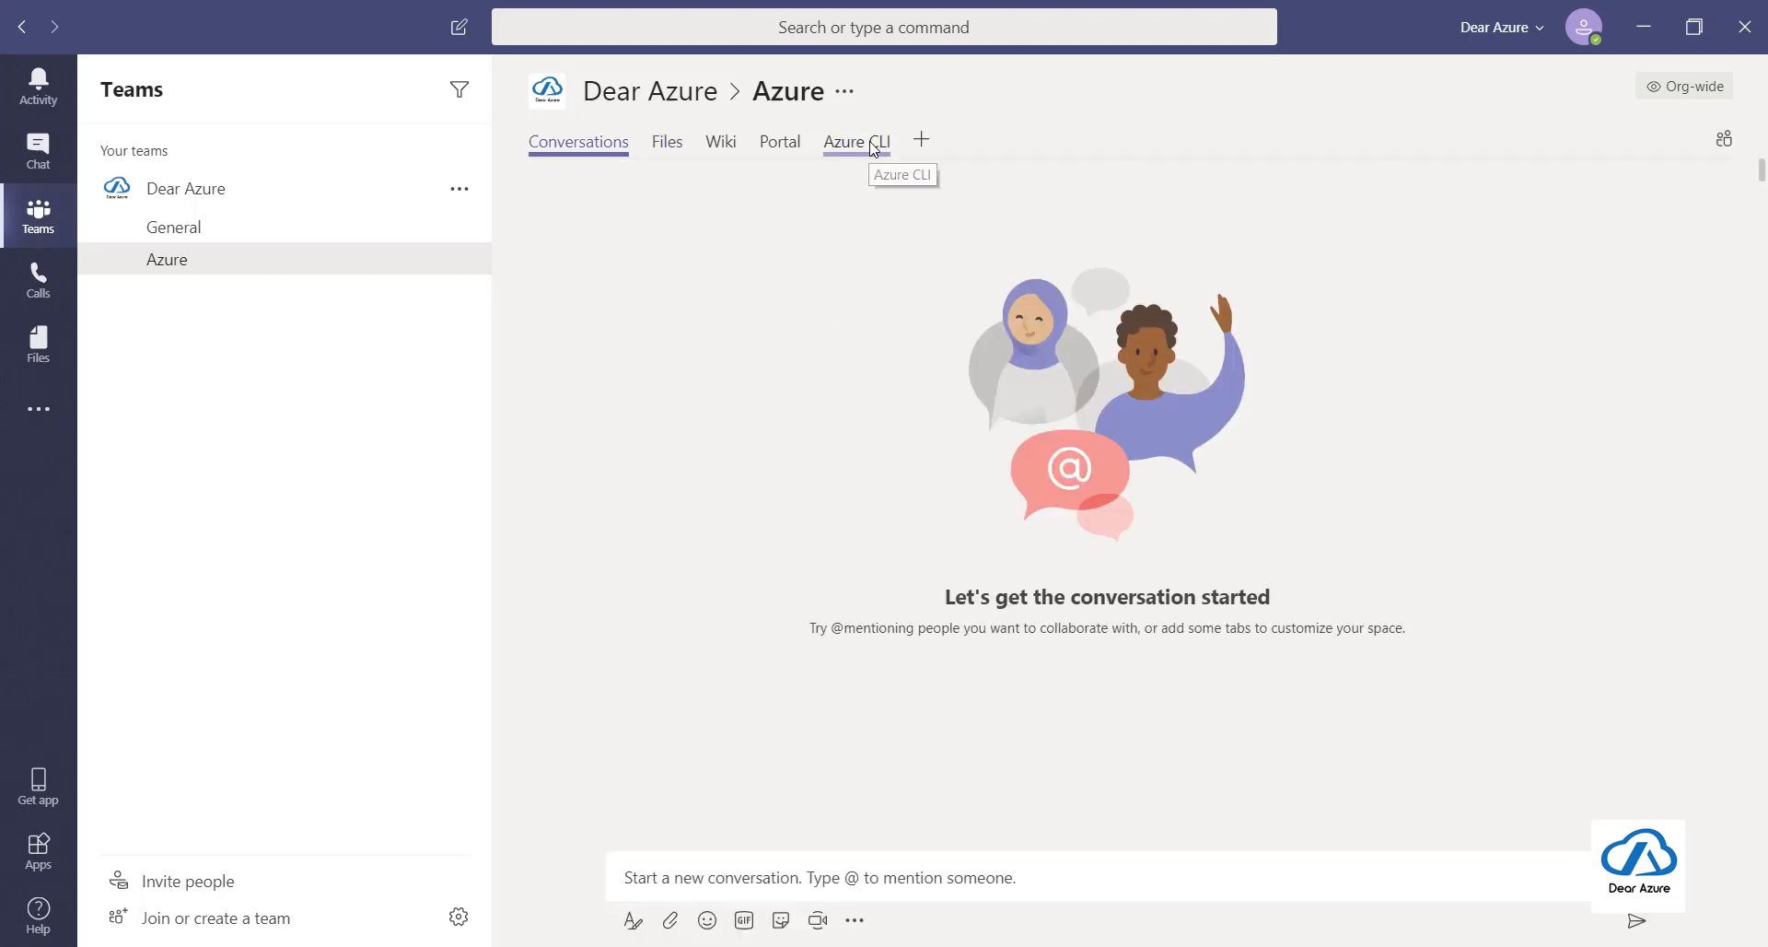
left_click(856, 141)
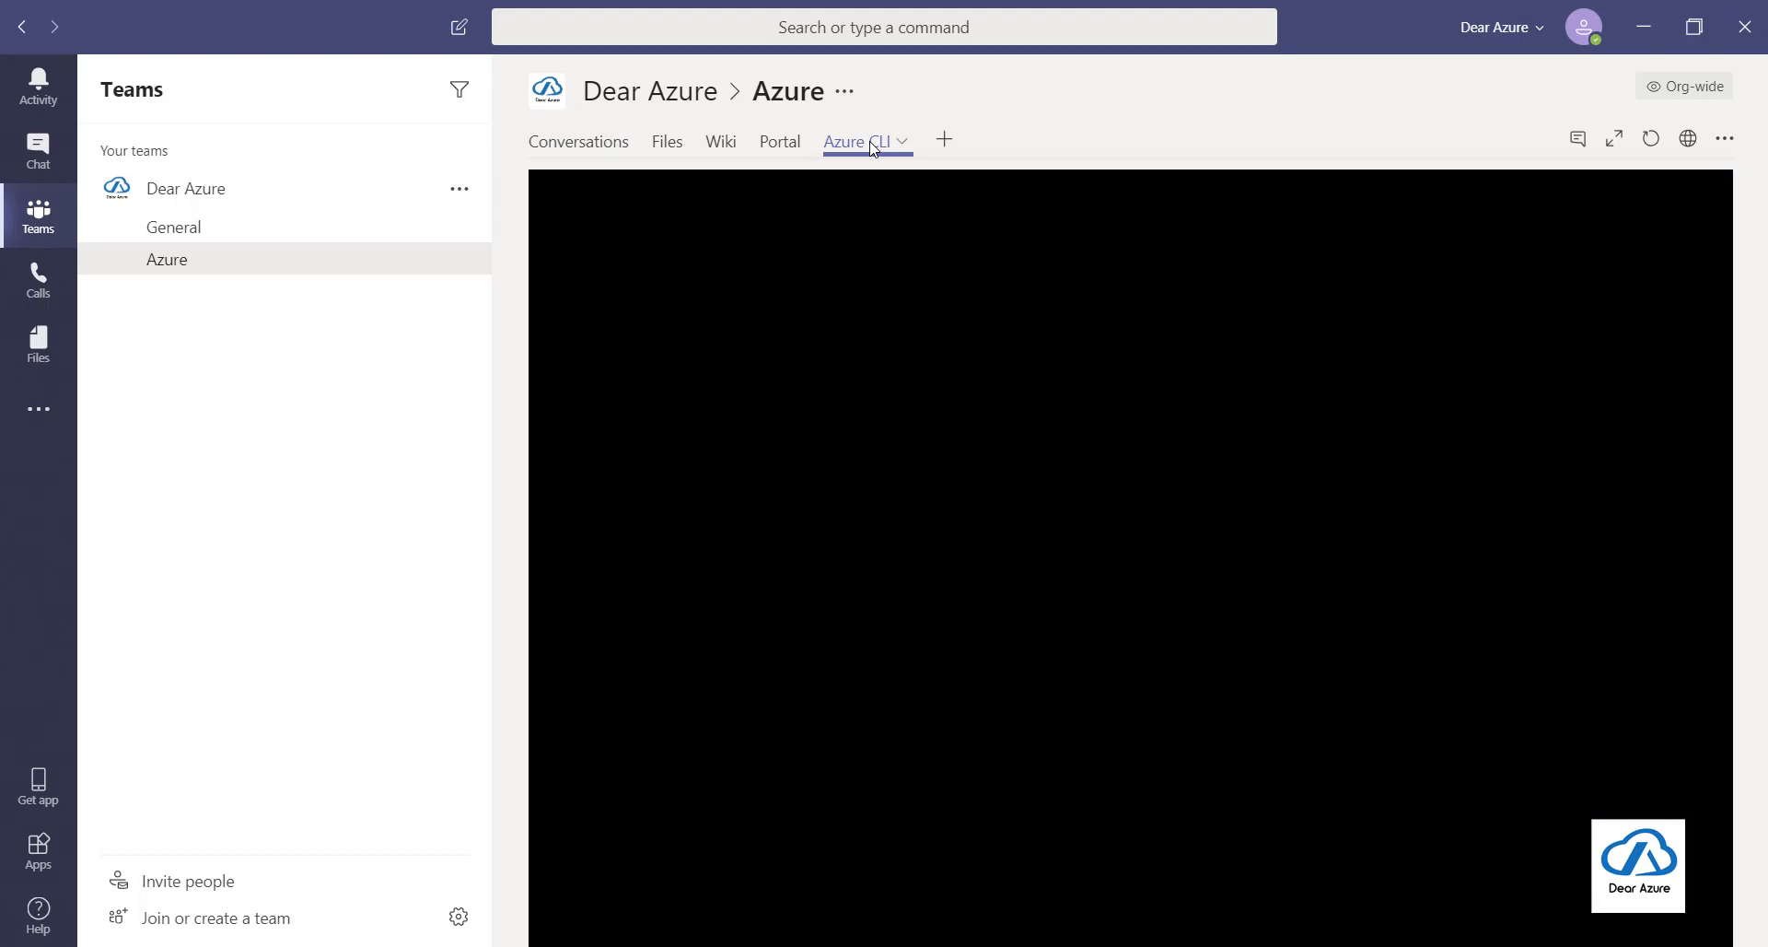